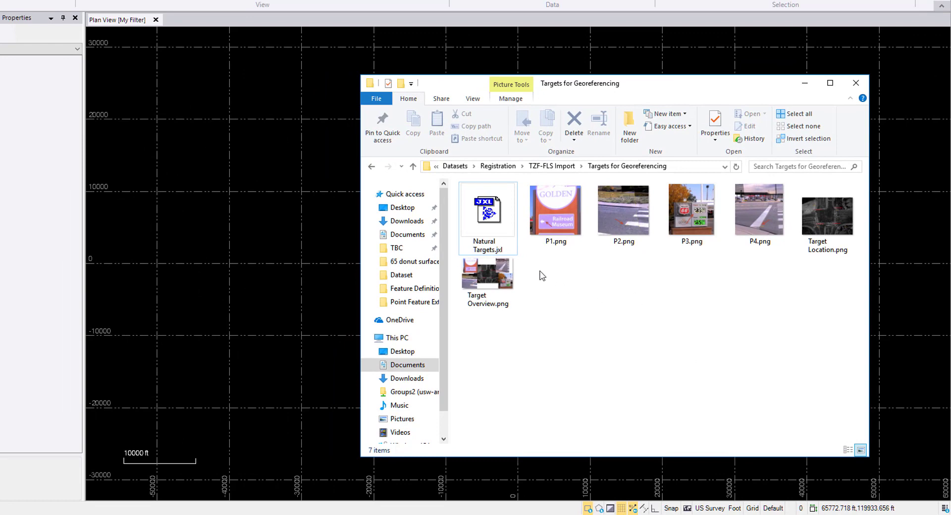
Step: Import Natural Targets.jxl so control point P1 appears in the plan view
{"action": "left_click", "coordinate": [487, 209]}
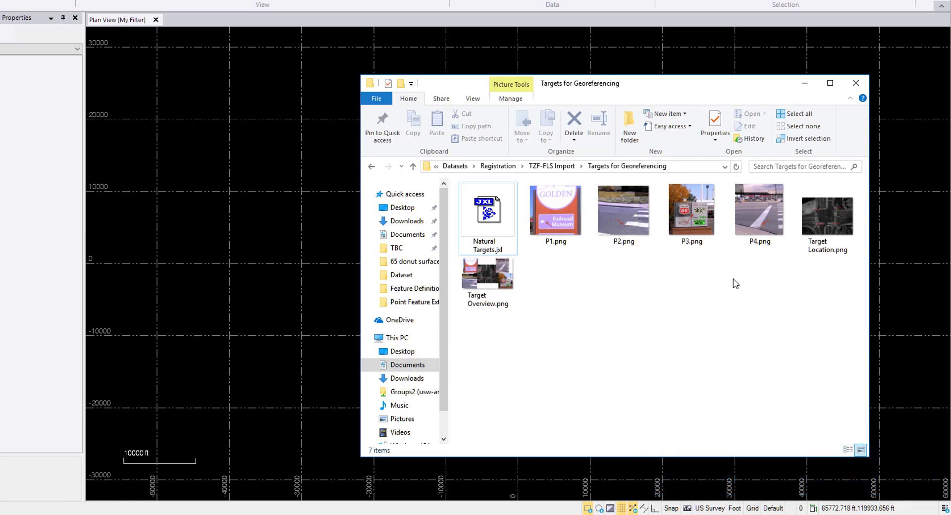
{"action": "left_click", "coordinate": [488, 209]}
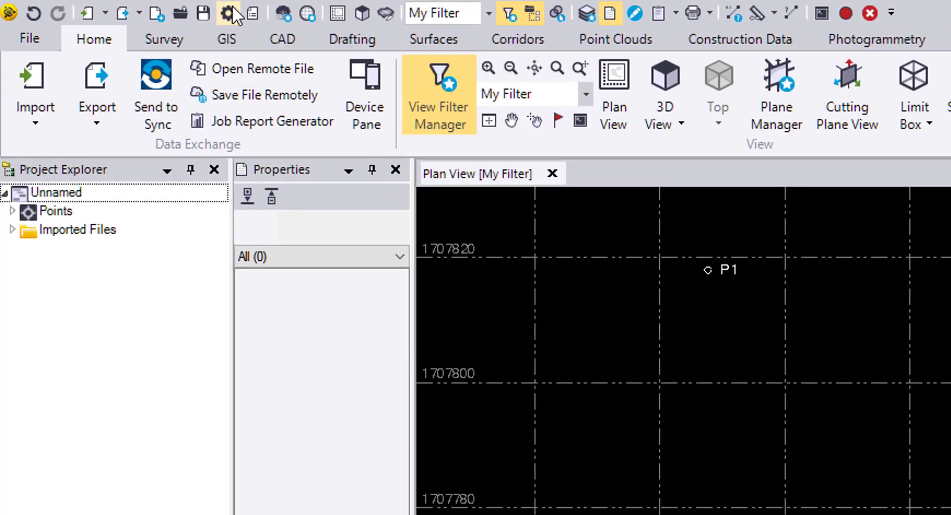
{"action": "left_click", "coordinate": [227, 13]}
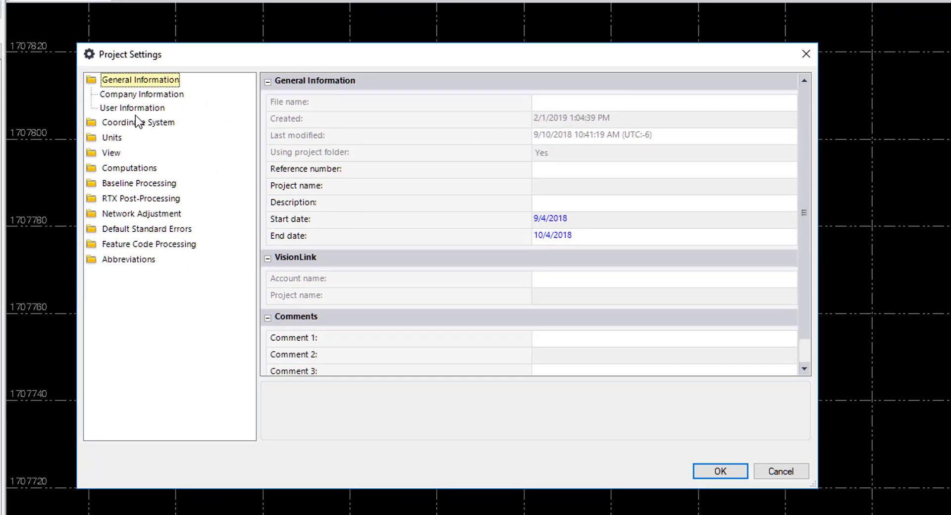
{"action": "left_click", "coordinate": [137, 122]}
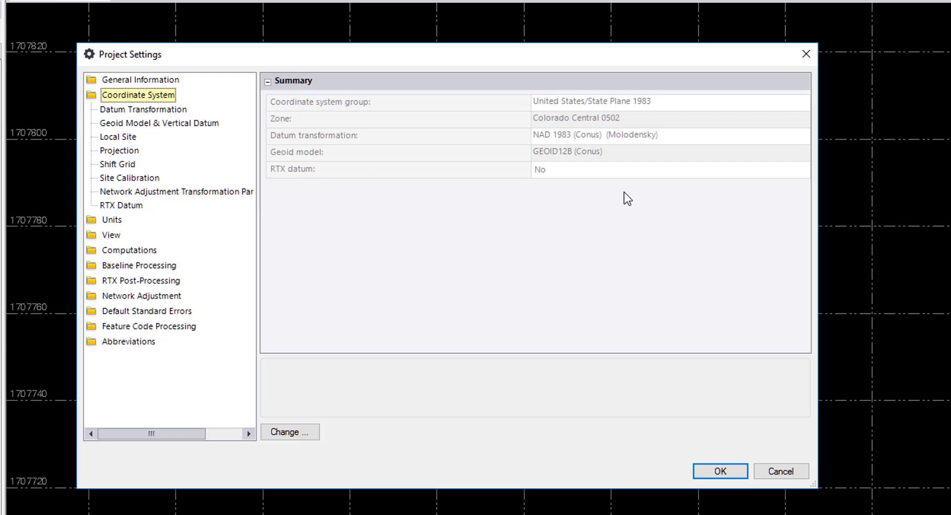
{"action": "mouse_move", "coordinate": [600, 206]}
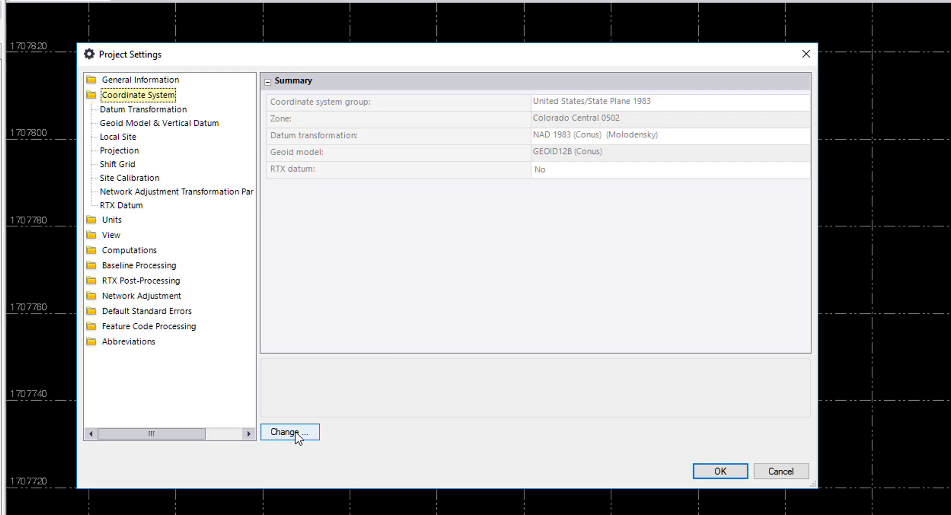
{"action": "left_click", "coordinate": [289, 432]}
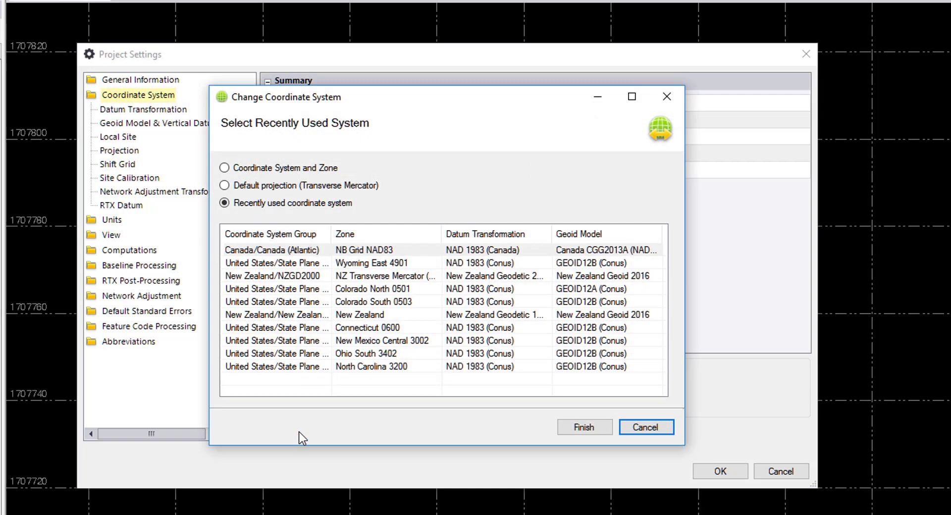
{"action": "mouse_move", "coordinate": [435, 406]}
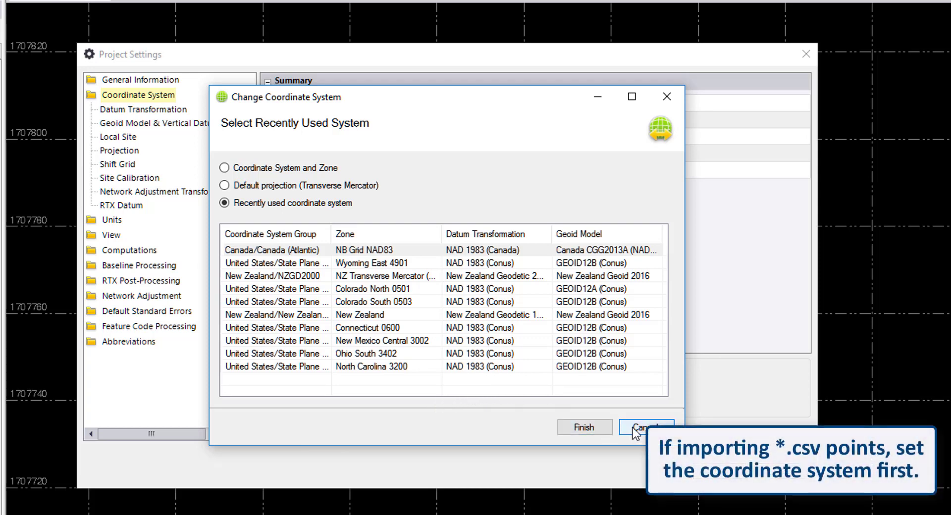
{"action": "left_click", "coordinate": [645, 427]}
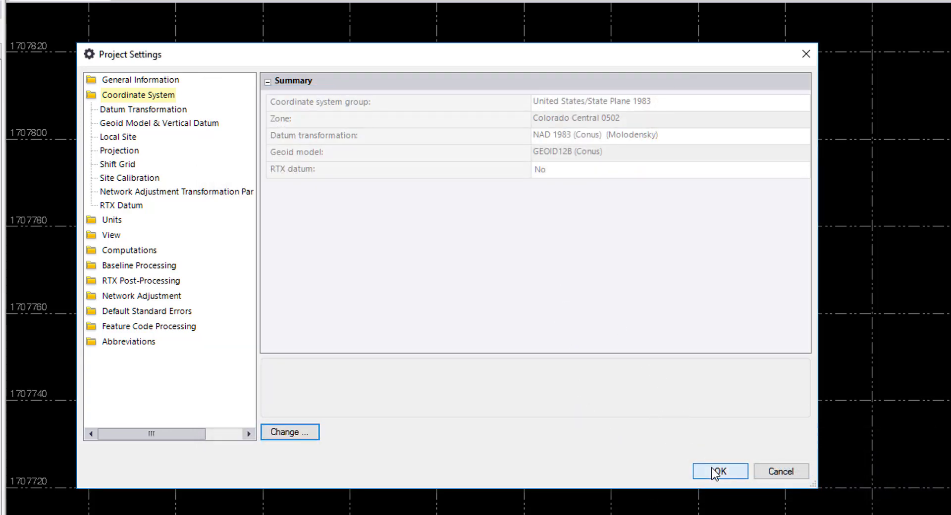
{"action": "left_click", "coordinate": [720, 471]}
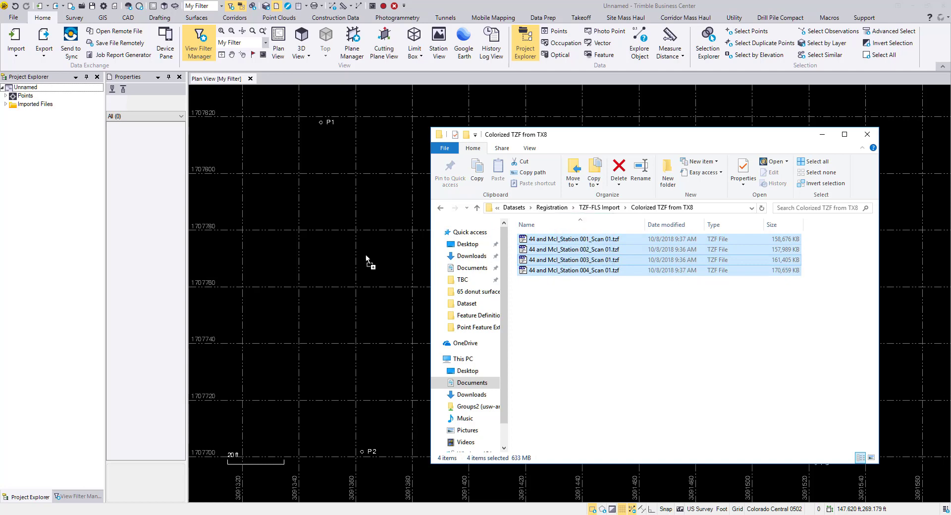
{"action": "mouse_move", "coordinate": [364, 264]}
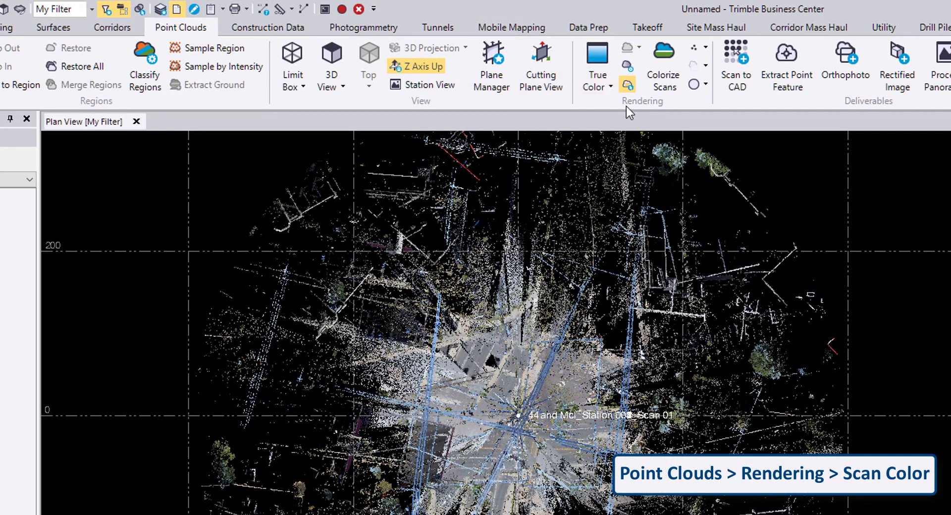
Step: Set the point cloud rendering colour mode to Scan Color
{"action": "left_click", "coordinate": [611, 87]}
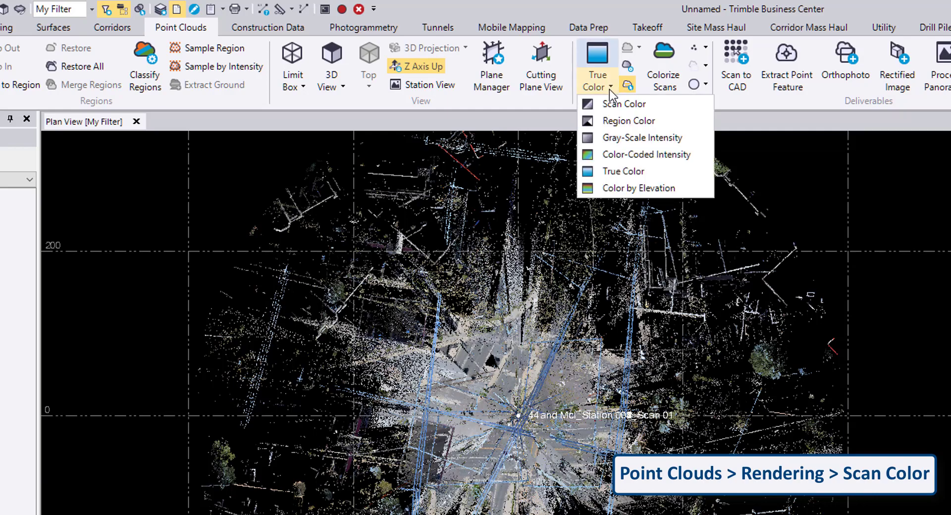
{"action": "left_click", "coordinate": [623, 104]}
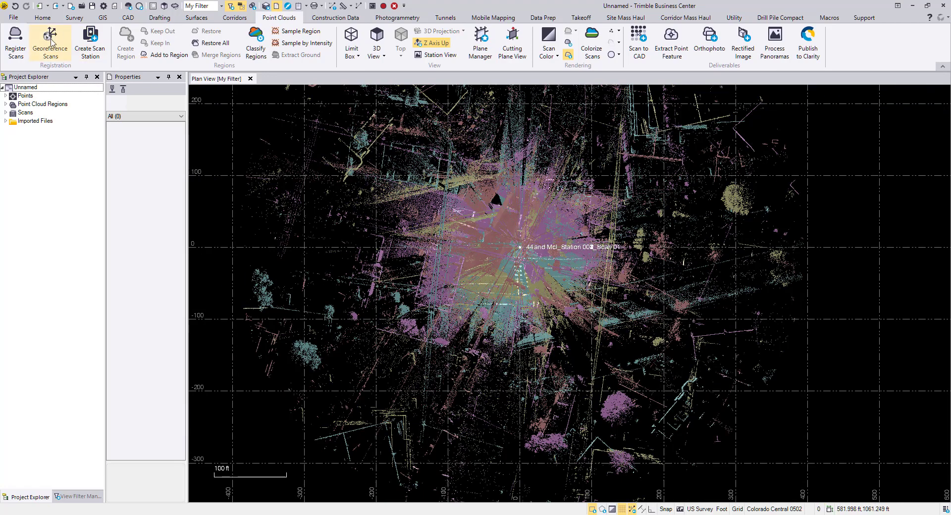
{"action": "mouse_move", "coordinate": [74, 60]}
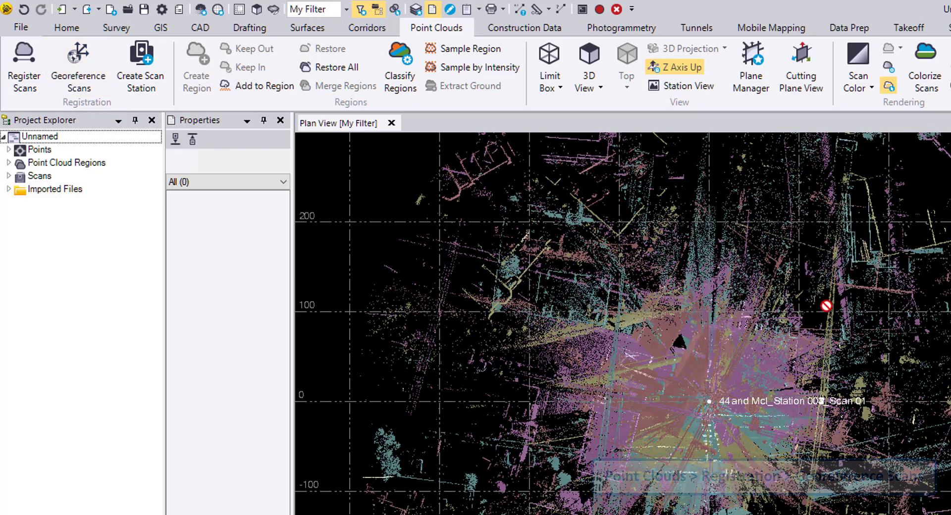
{"action": "mouse_move", "coordinate": [578, 321]}
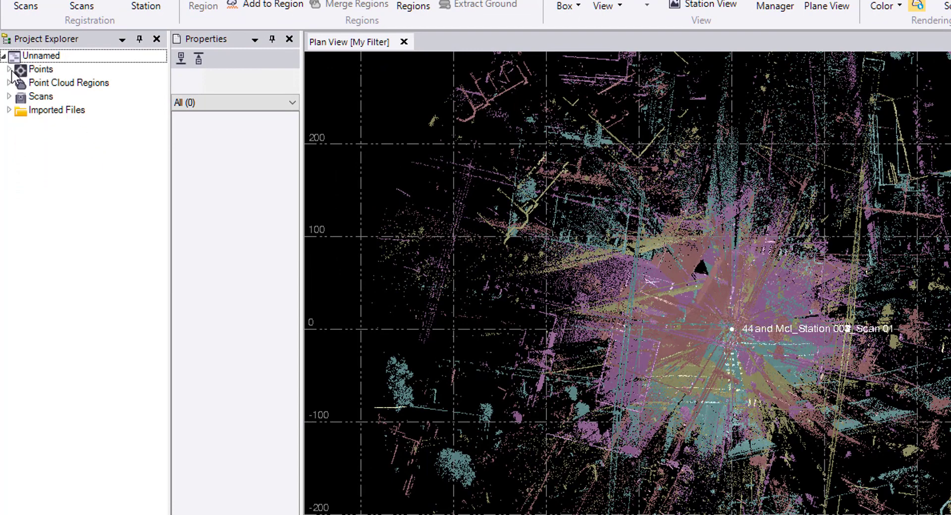
Step: Expand Points, Point Cloud Regions and Scans in Project Explorer, selecting the Station 003 scan point
{"action": "left_click", "coordinate": [9, 68]}
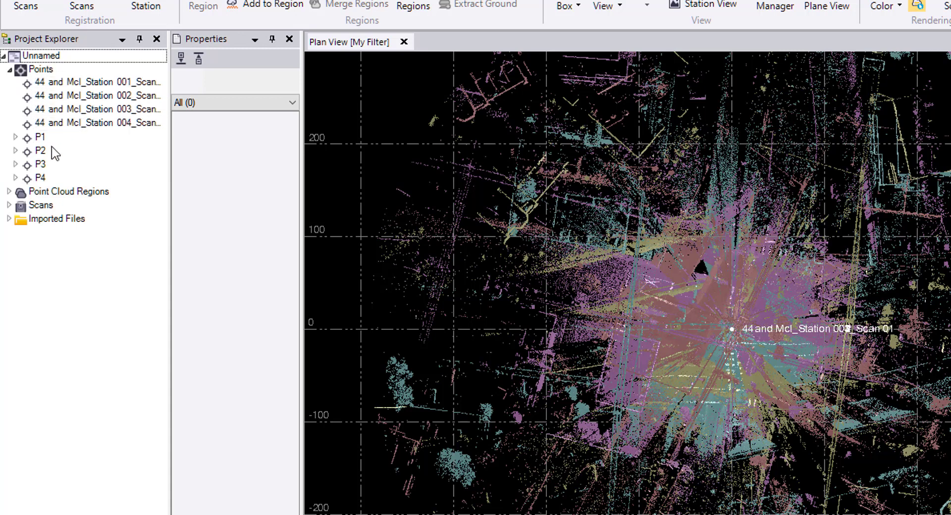
{"action": "mouse_move", "coordinate": [47, 176]}
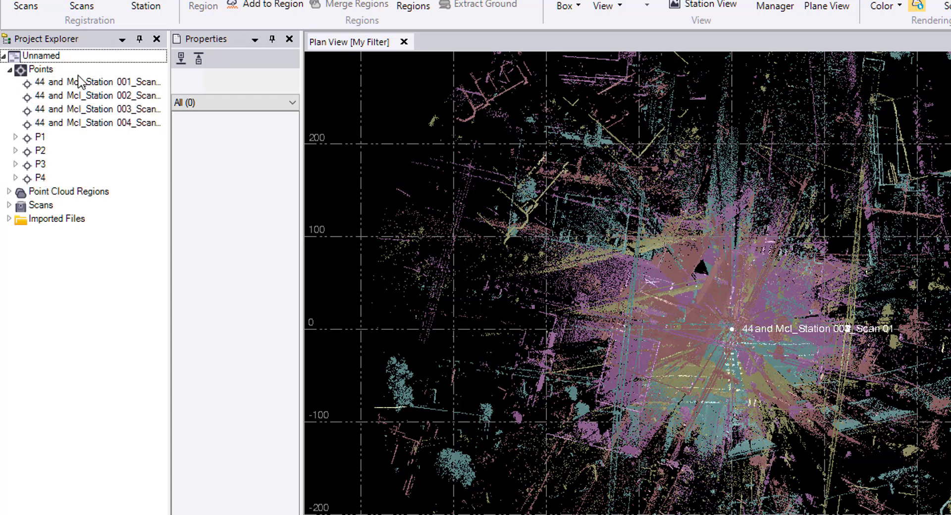
{"action": "left_click", "coordinate": [97, 110]}
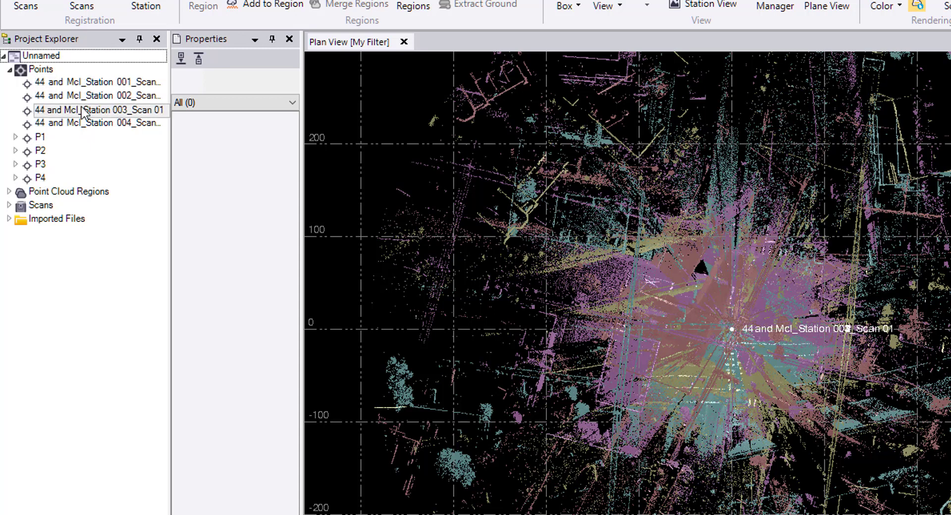
{"action": "mouse_move", "coordinate": [86, 123]}
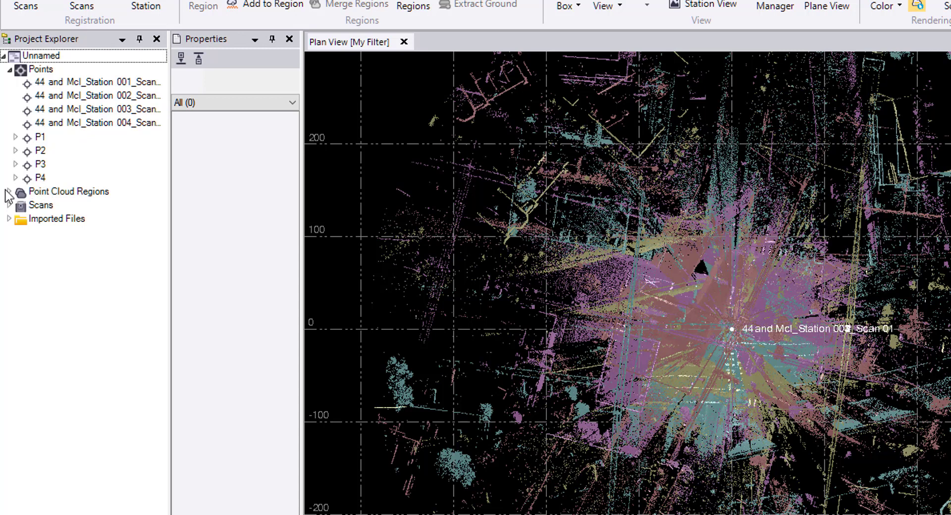
{"action": "left_click", "coordinate": [9, 191]}
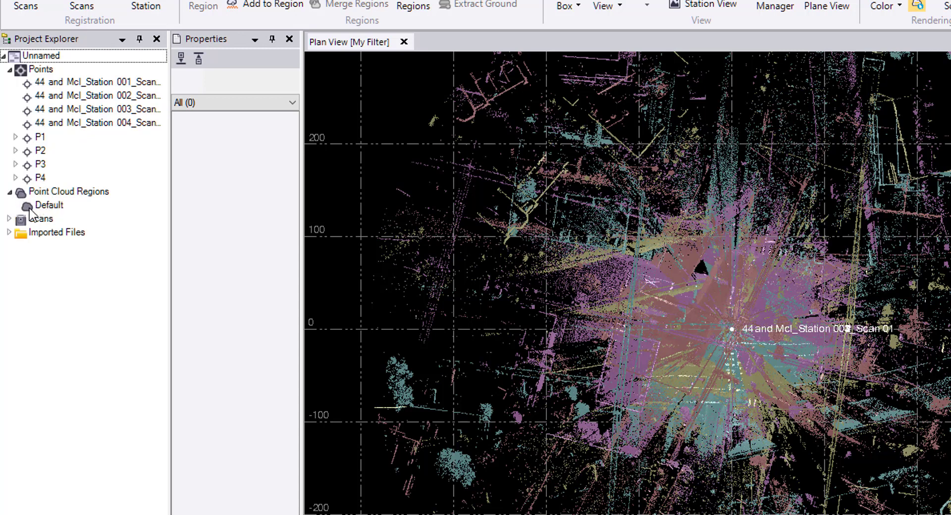
{"action": "left_click", "coordinate": [9, 218]}
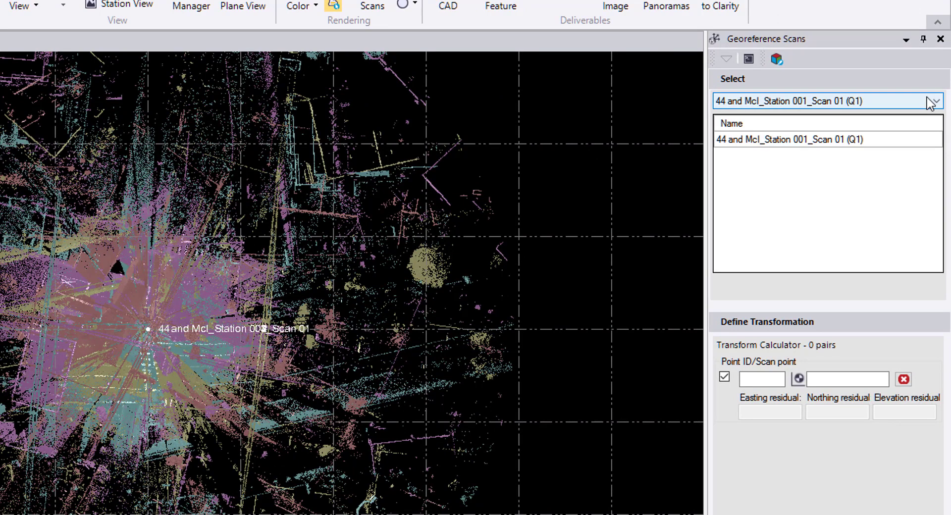
Step: Enter control point P1 as the first Point ID/scan point pair in the Transform Calculator
{"action": "left_click", "coordinate": [936, 101]}
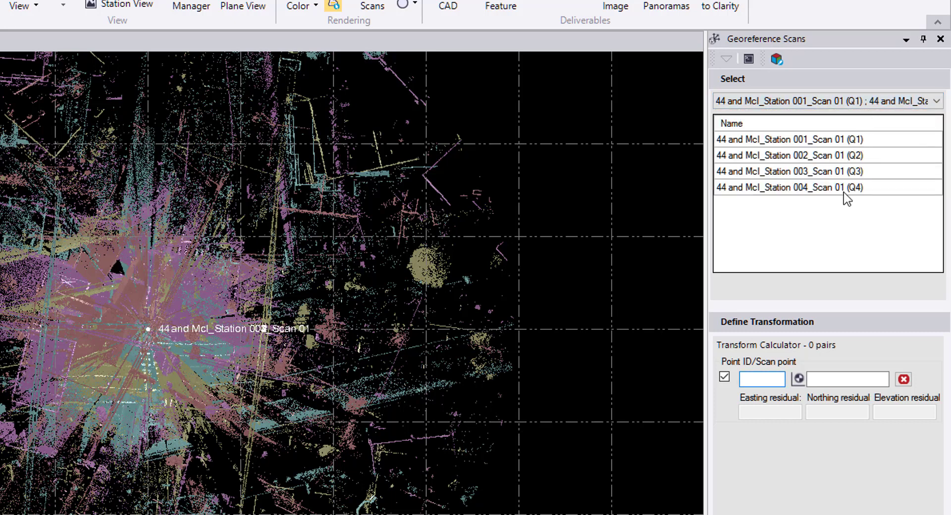
{"action": "mouse_move", "coordinate": [866, 207]}
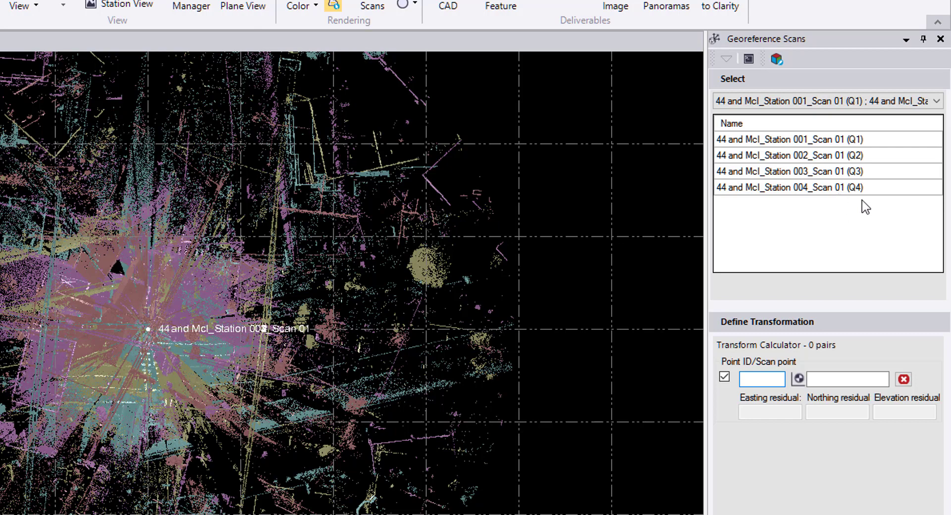
{"action": "mouse_move", "coordinate": [763, 355]}
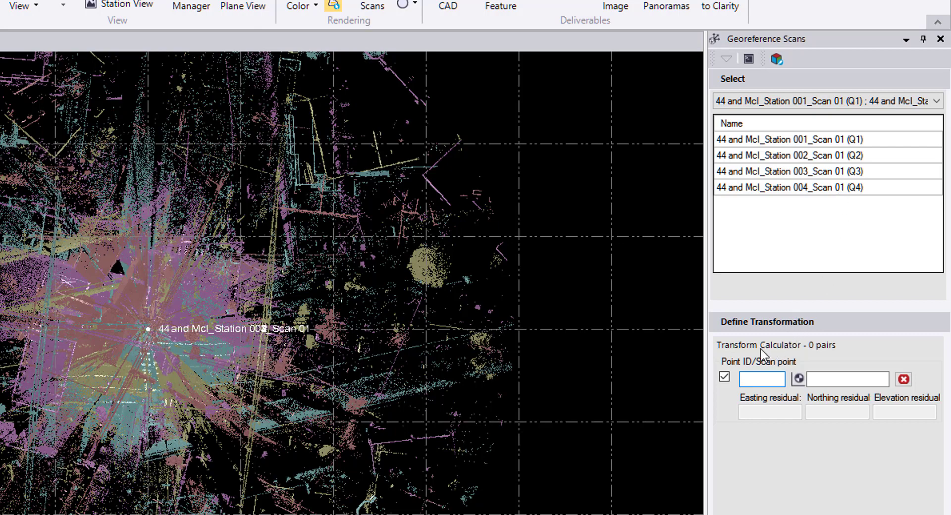
{"action": "left_click", "coordinate": [761, 378]}
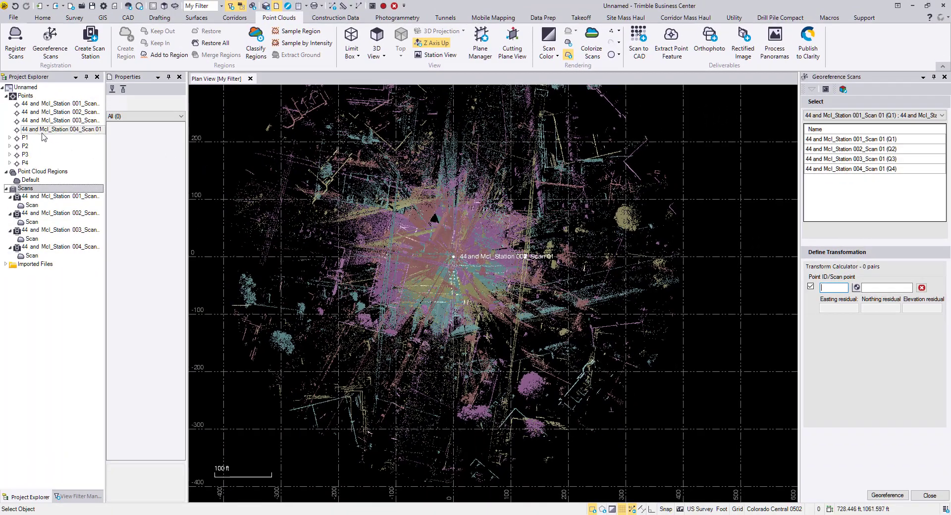
{"action": "left_click", "coordinate": [25, 137]}
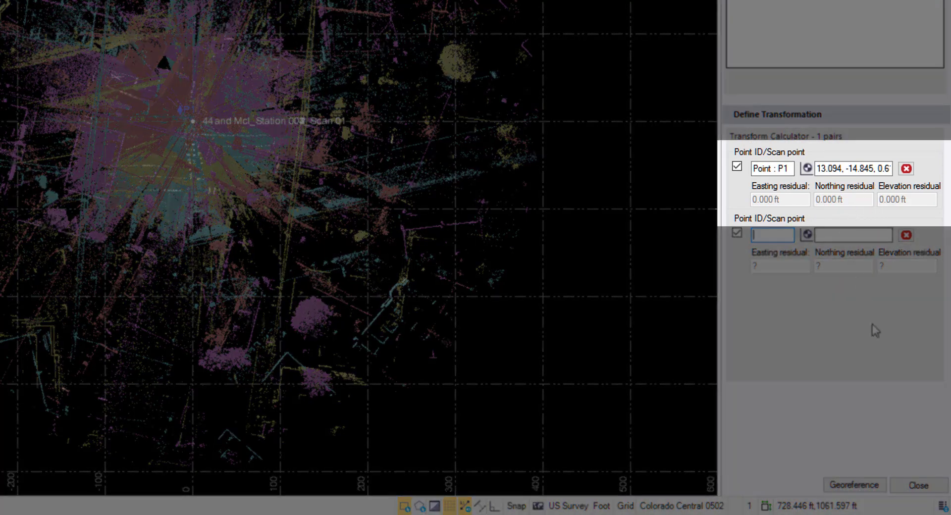
{"action": "left_click", "coordinate": [853, 484]}
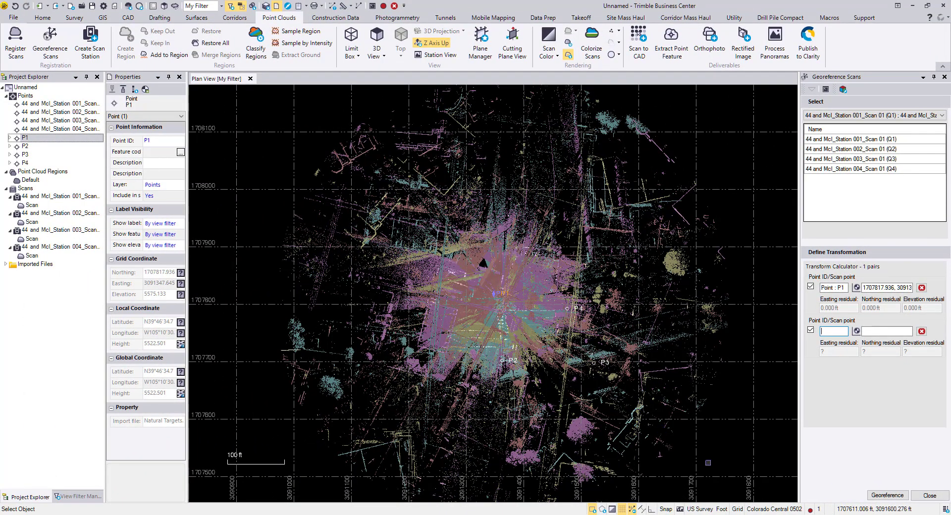
{"action": "left_click", "coordinate": [886, 495]}
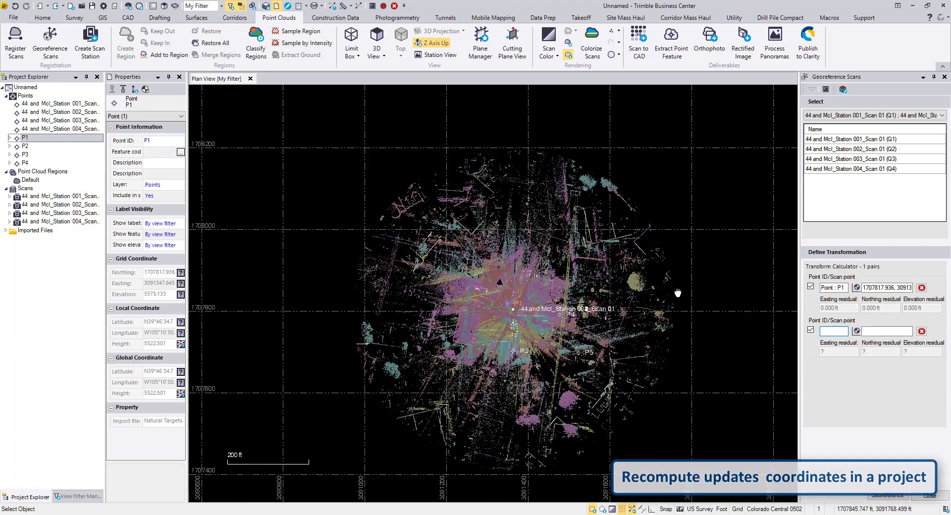
{"action": "scroll", "scroll_direction": "down", "scroll_amount": 3}
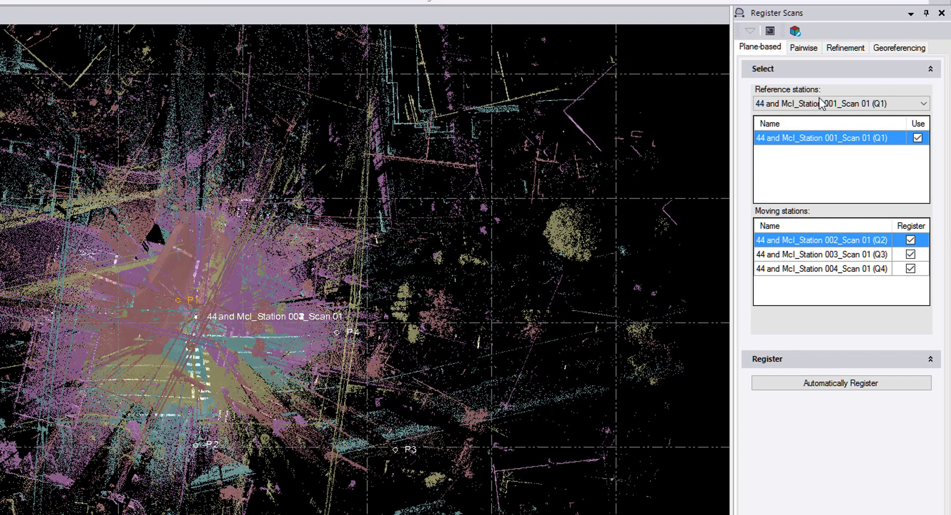
{"action": "mouse_move", "coordinate": [760, 47]}
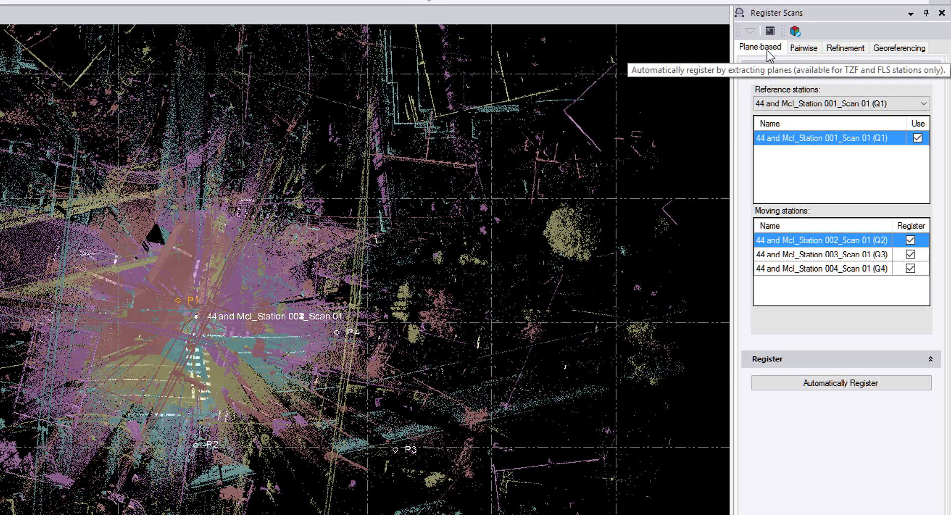
{"action": "mouse_move", "coordinate": [769, 55]}
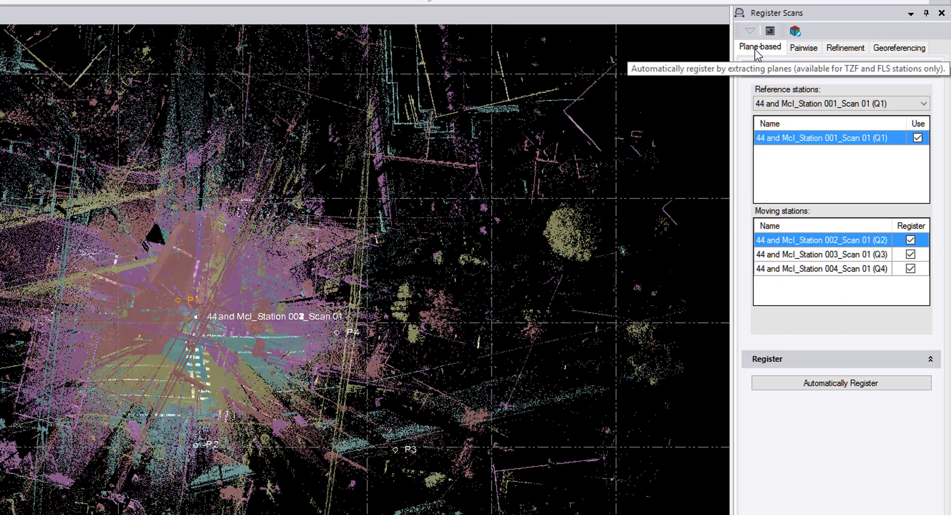
{"action": "mouse_move", "coordinate": [749, 101]}
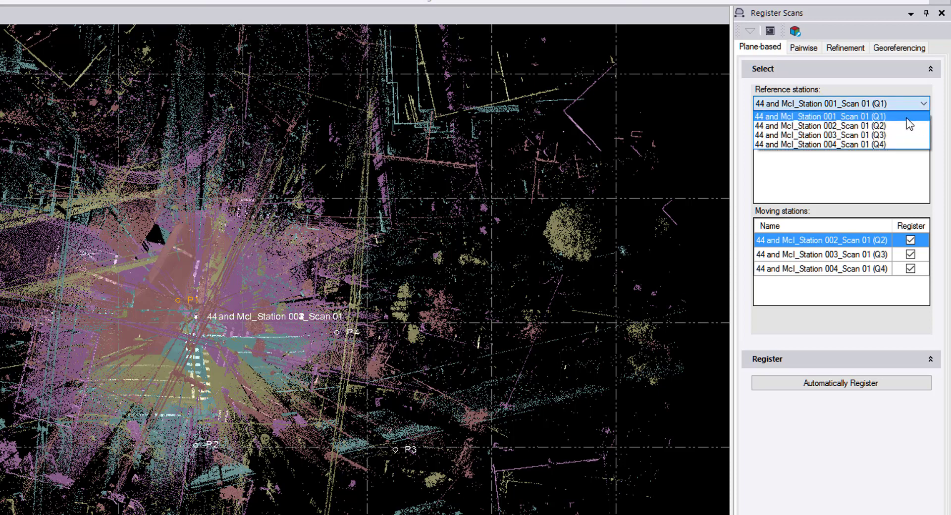
Step: Keep Station 001 as reference station and mark Station 002 to be registered
{"action": "left_click", "coordinate": [813, 116]}
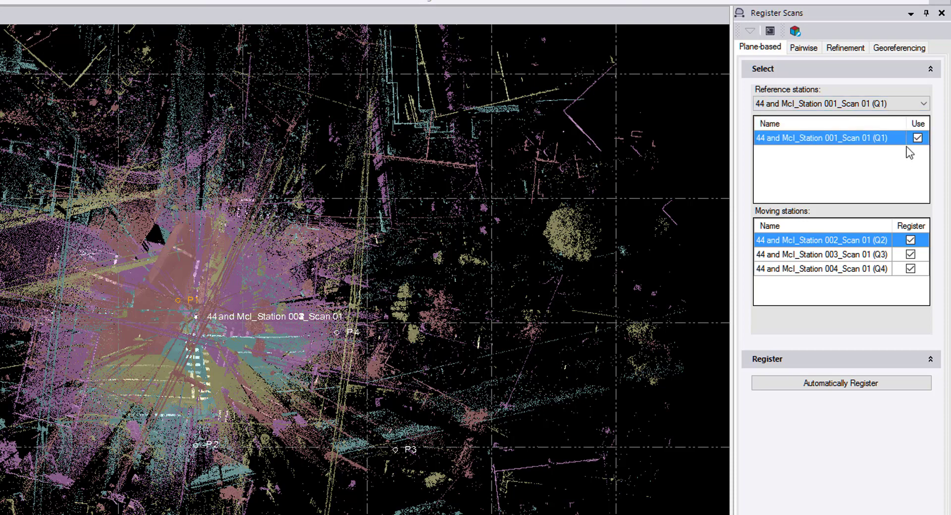
{"action": "mouse_move", "coordinate": [903, 160]}
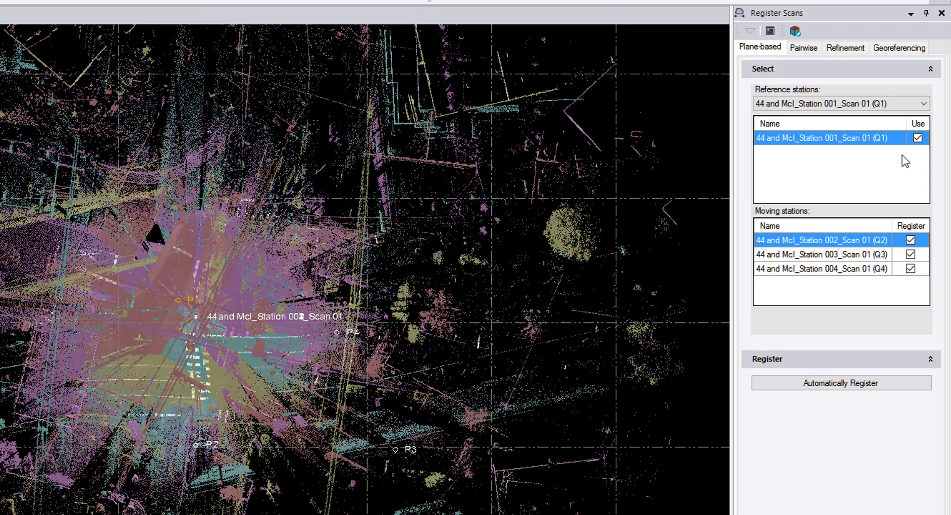
{"action": "mouse_move", "coordinate": [883, 207]}
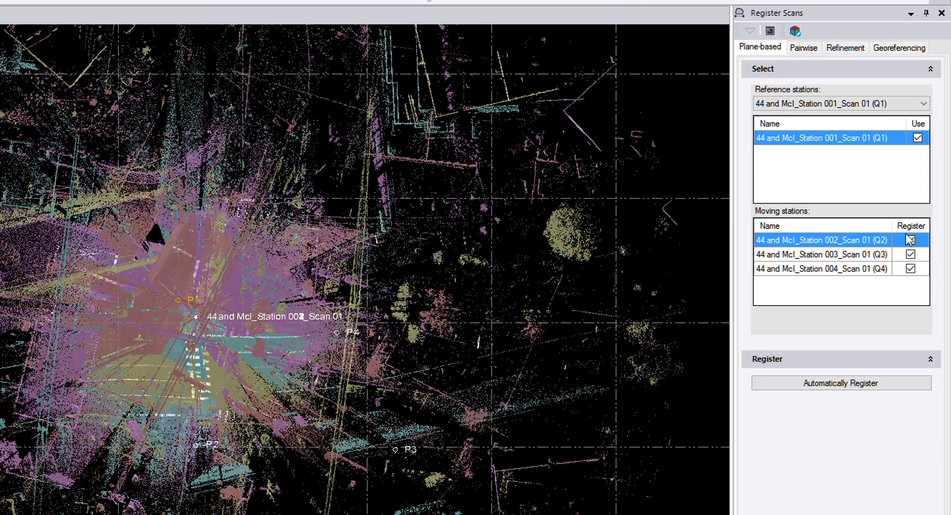
{"action": "left_click", "coordinate": [910, 239]}
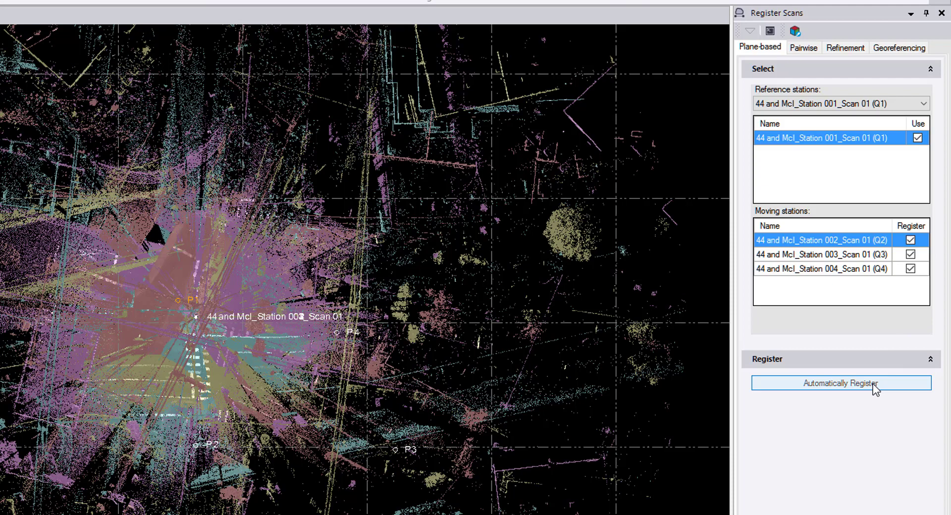
Step: Run automatic plane-based registration of the moving scans to Station 001
{"action": "left_click", "coordinate": [841, 382]}
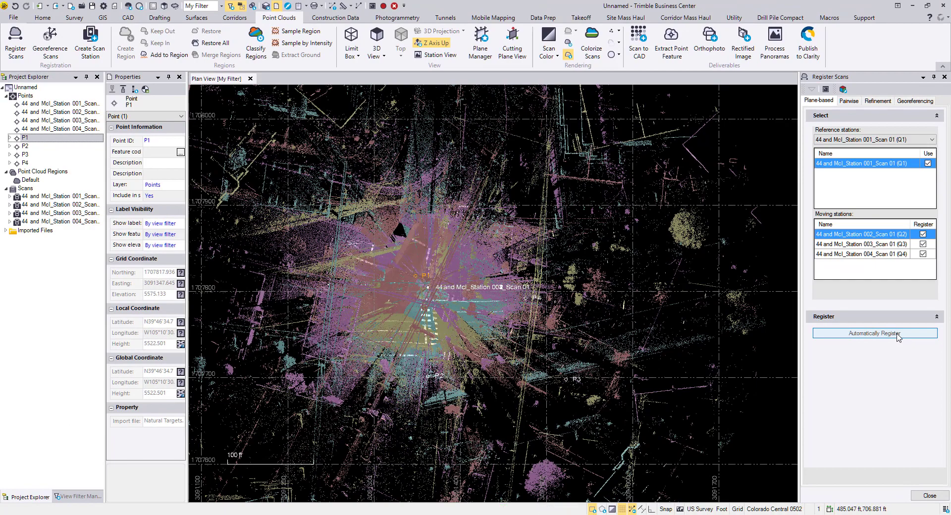
{"action": "left_click", "coordinate": [874, 333]}
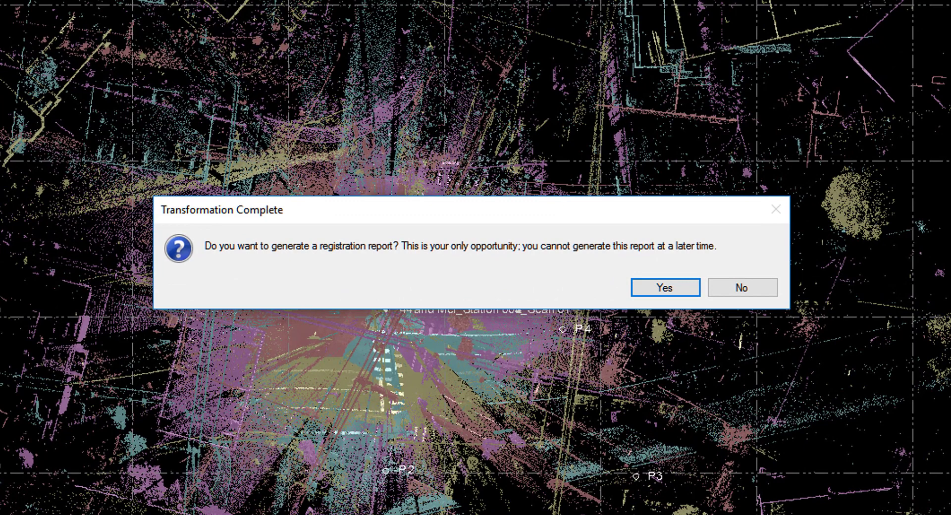
{"action": "mouse_move", "coordinate": [570, 341]}
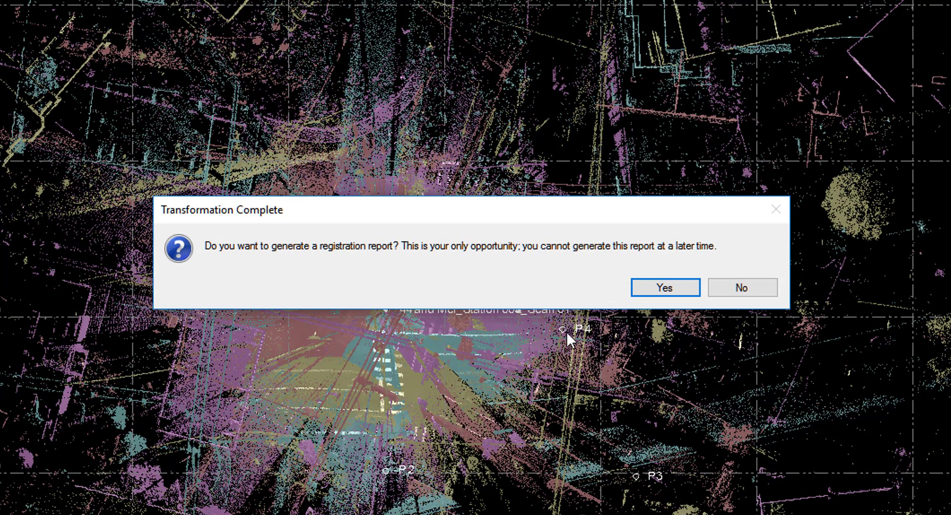
{"action": "mouse_move", "coordinate": [552, 293]}
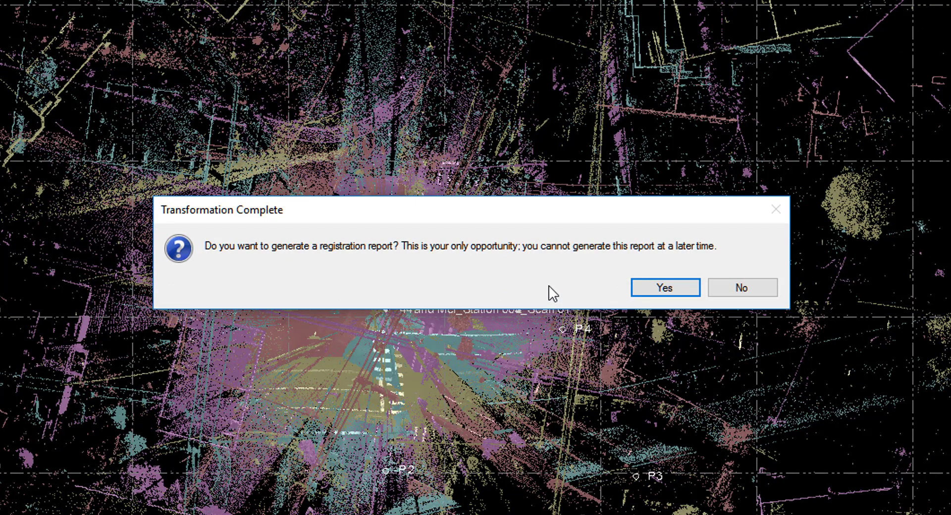
{"action": "mouse_move", "coordinate": [583, 285]}
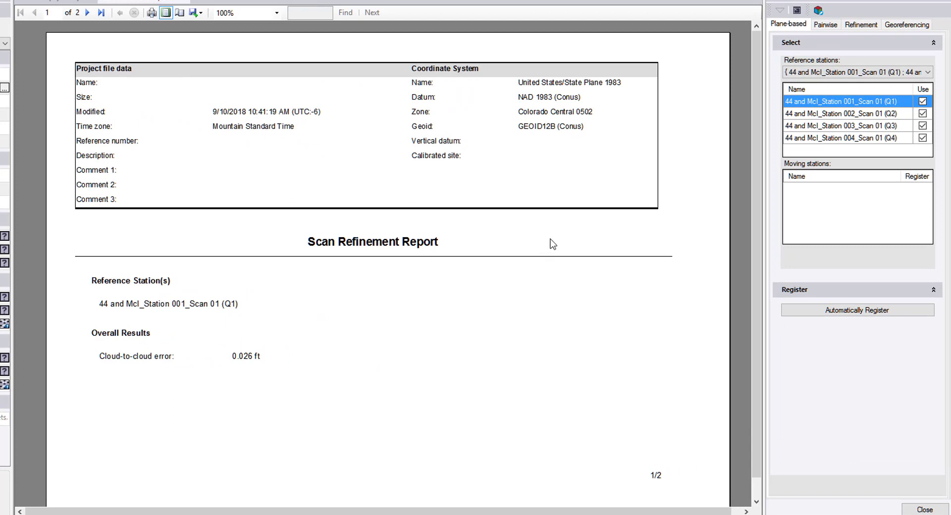
{"action": "mouse_move", "coordinate": [741, 137]}
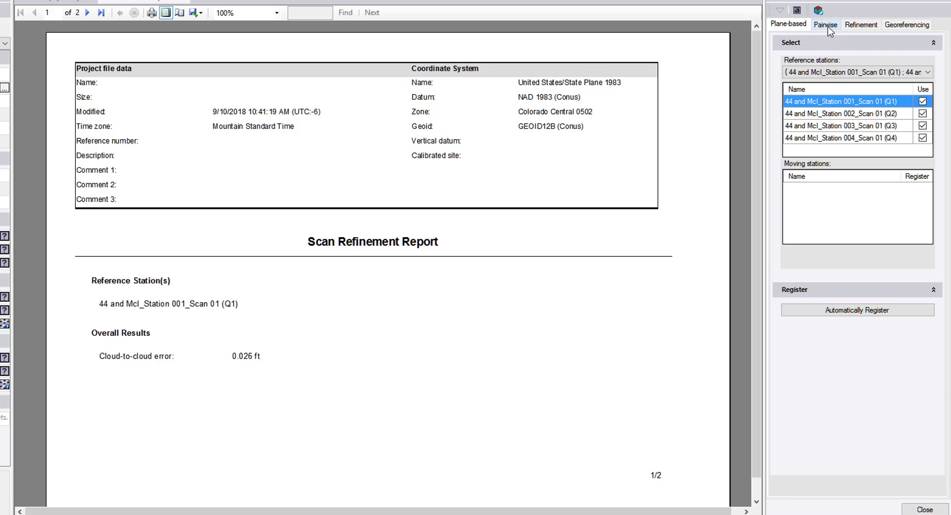
{"action": "mouse_move", "coordinate": [838, 28]}
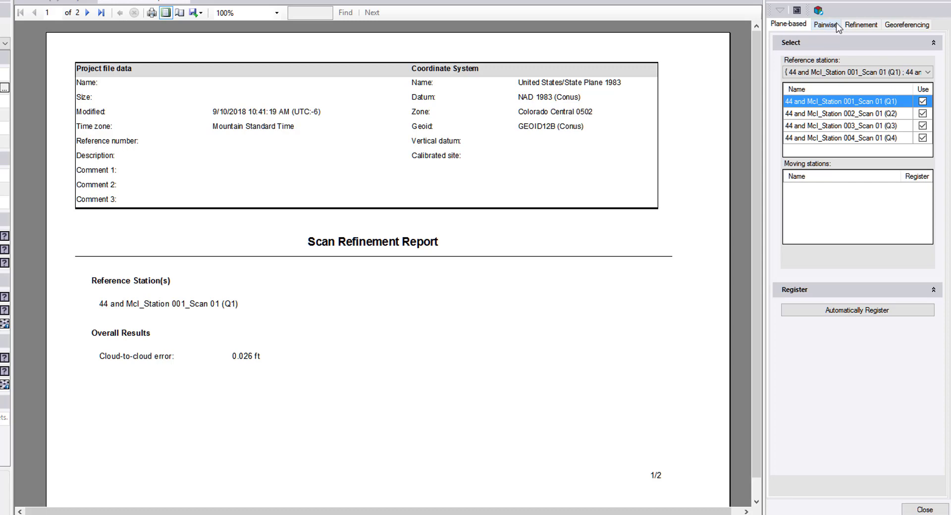
{"action": "mouse_move", "coordinate": [860, 25]}
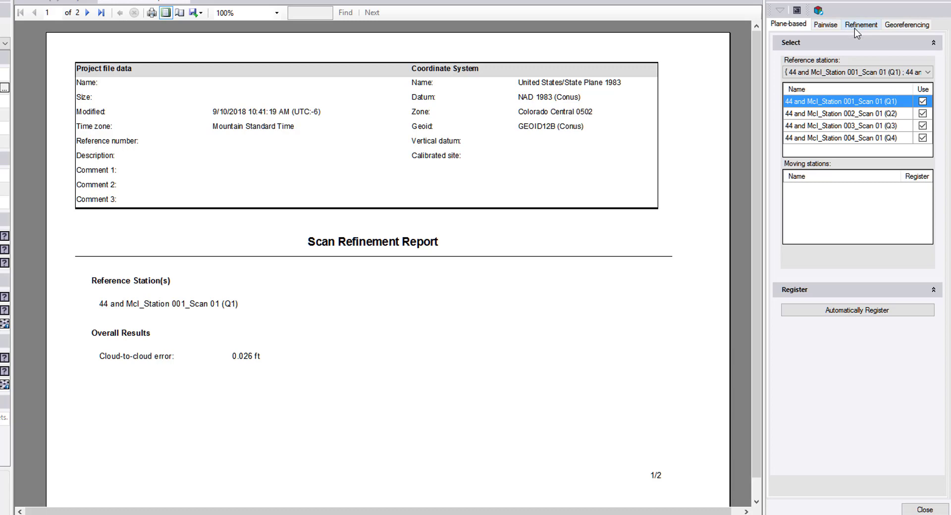
{"action": "mouse_move", "coordinate": [789, 29]}
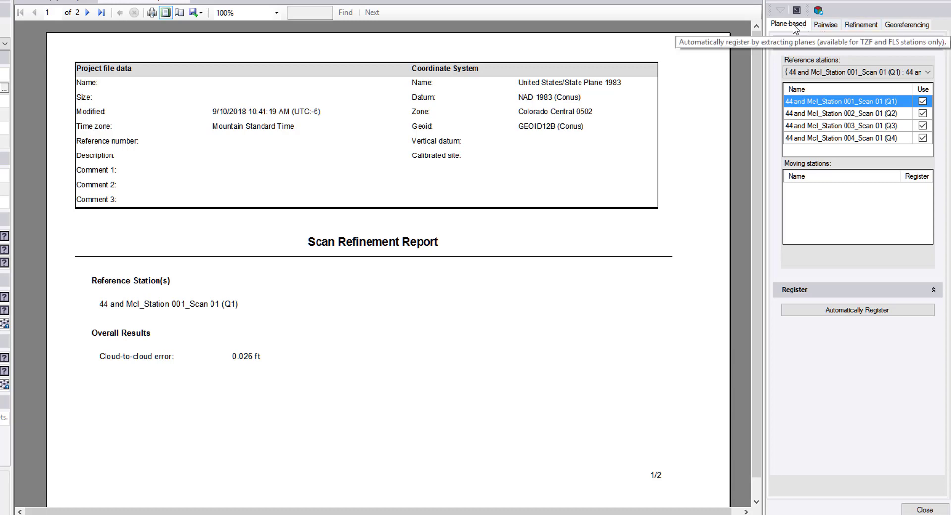
{"action": "mouse_move", "coordinate": [794, 29]}
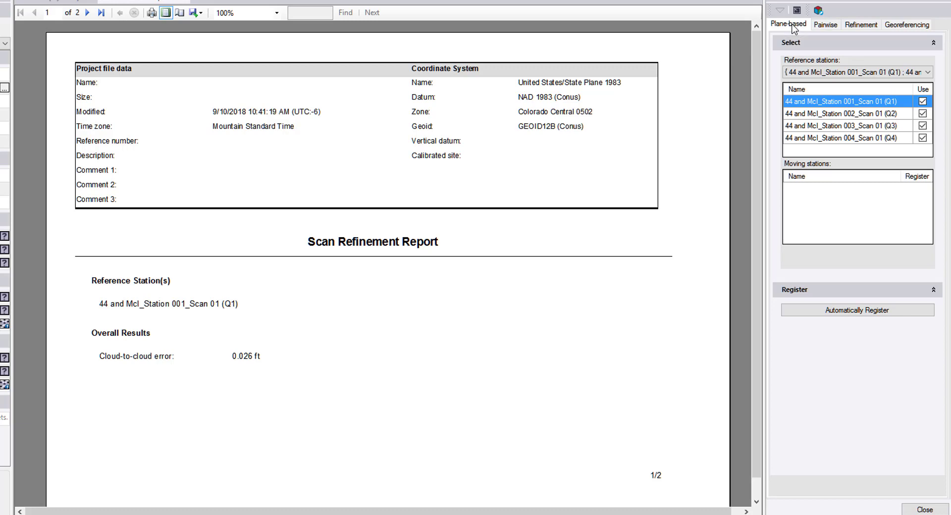
{"action": "mouse_move", "coordinate": [647, 258]}
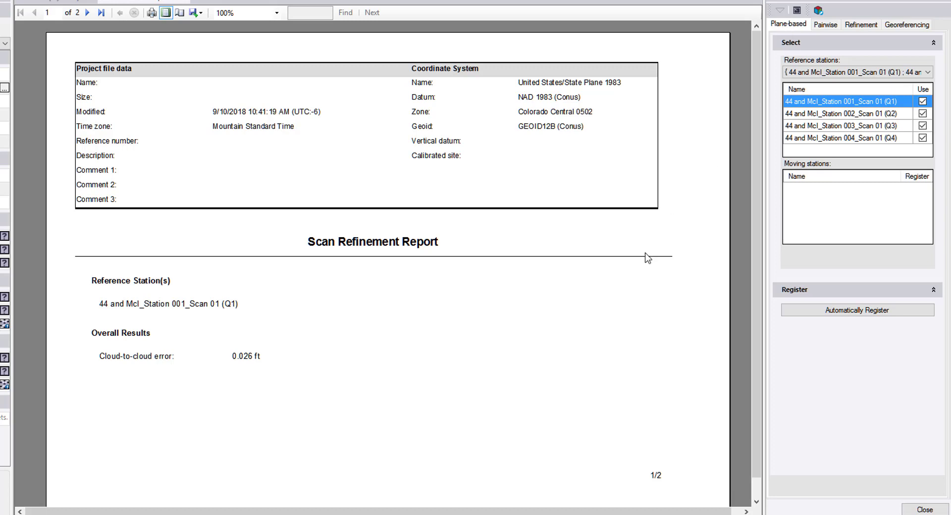
{"action": "mouse_move", "coordinate": [158, 364]}
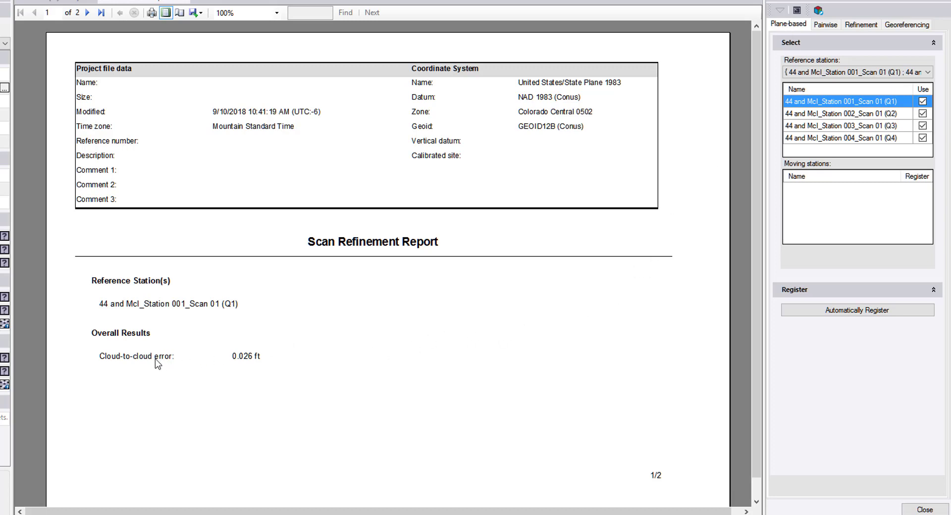
{"action": "mouse_move", "coordinate": [248, 370]}
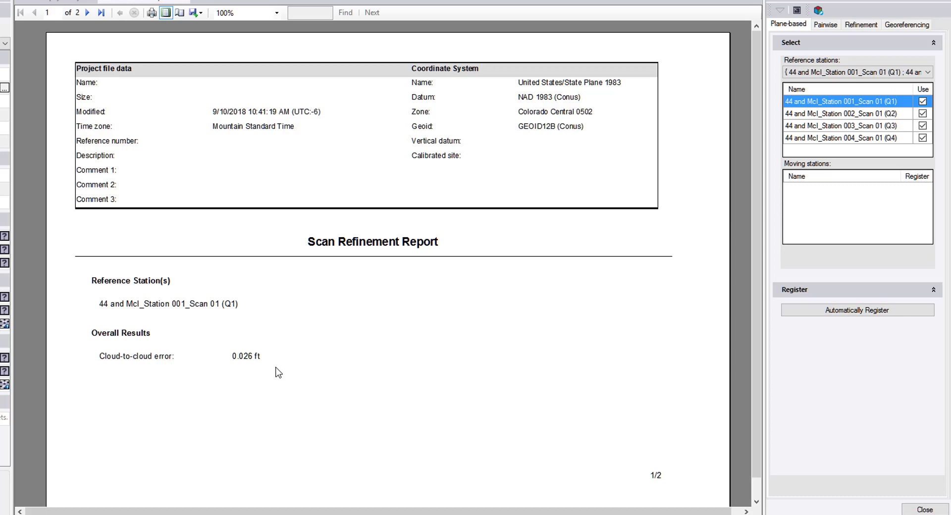
{"action": "mouse_move", "coordinate": [247, 369]}
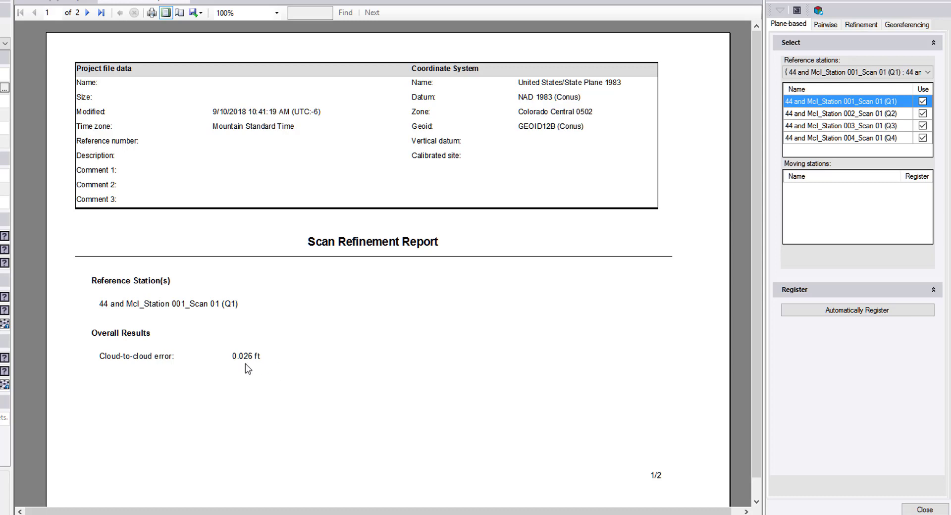
Step: Go to the Scan Refinement Report's per-station error, overlap and confidence page
{"action": "left_click", "coordinate": [87, 12]}
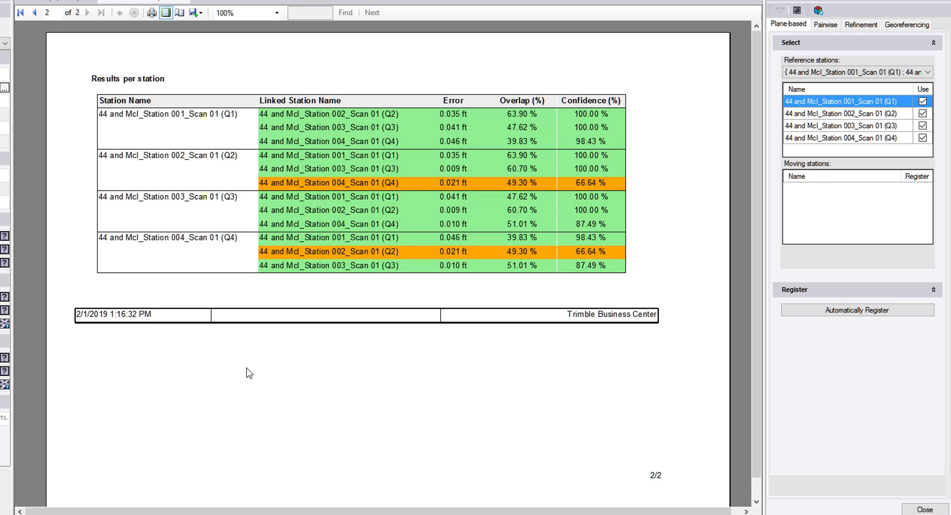
{"action": "mouse_move", "coordinate": [417, 168]}
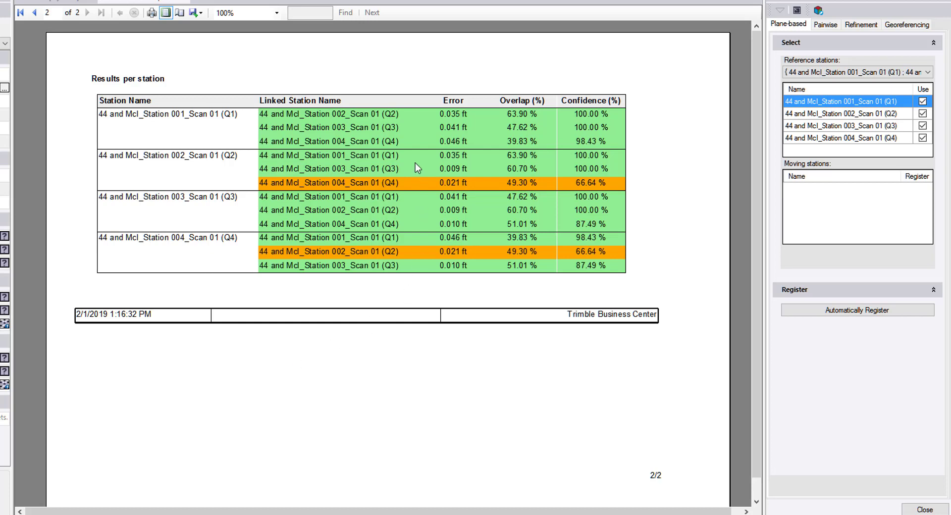
{"action": "mouse_move", "coordinate": [668, 183]}
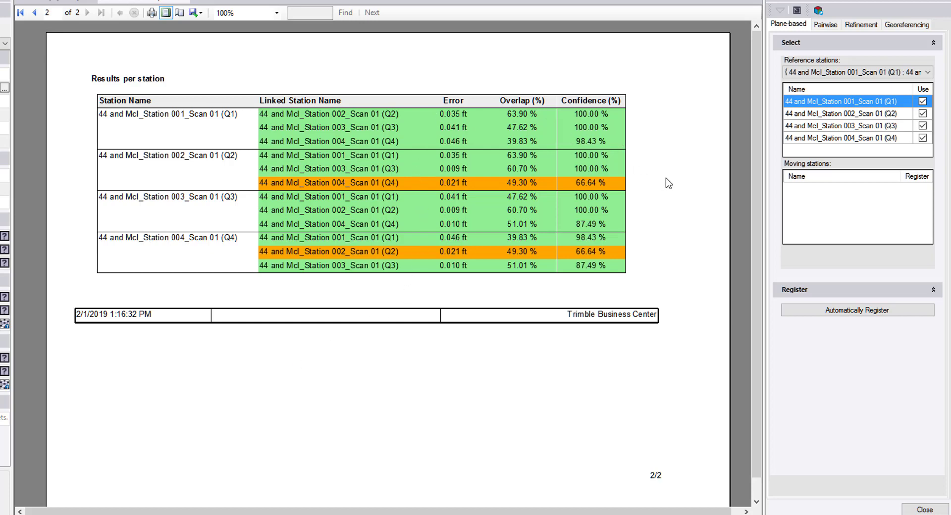
{"action": "mouse_move", "coordinate": [473, 118]}
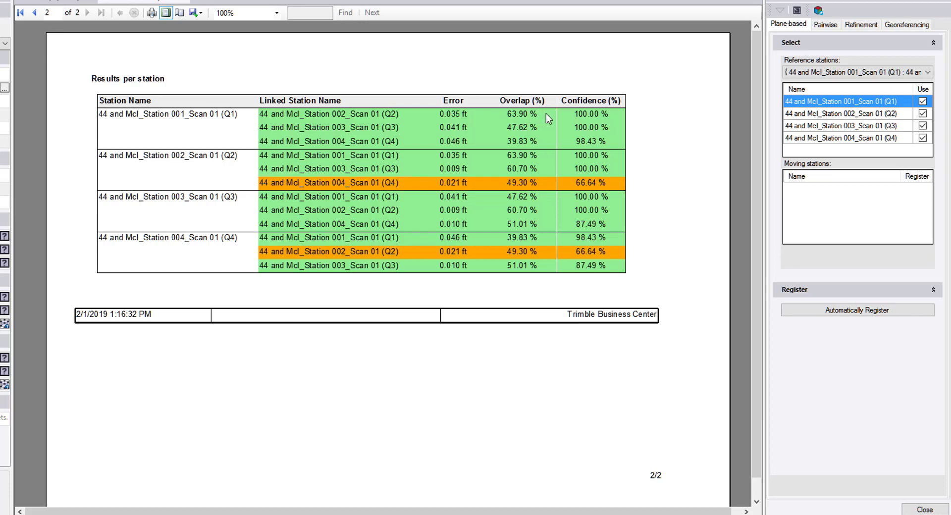
{"action": "mouse_move", "coordinate": [652, 125]}
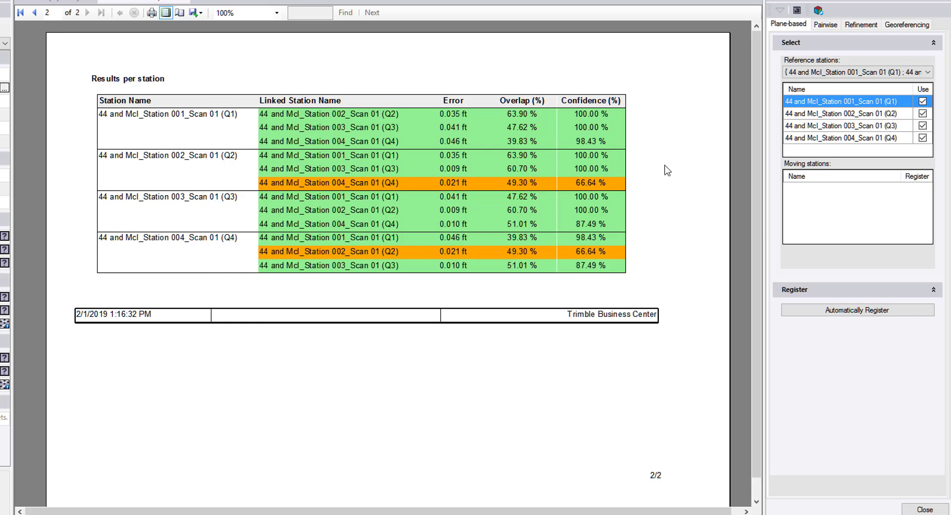
{"action": "mouse_move", "coordinate": [559, 187]}
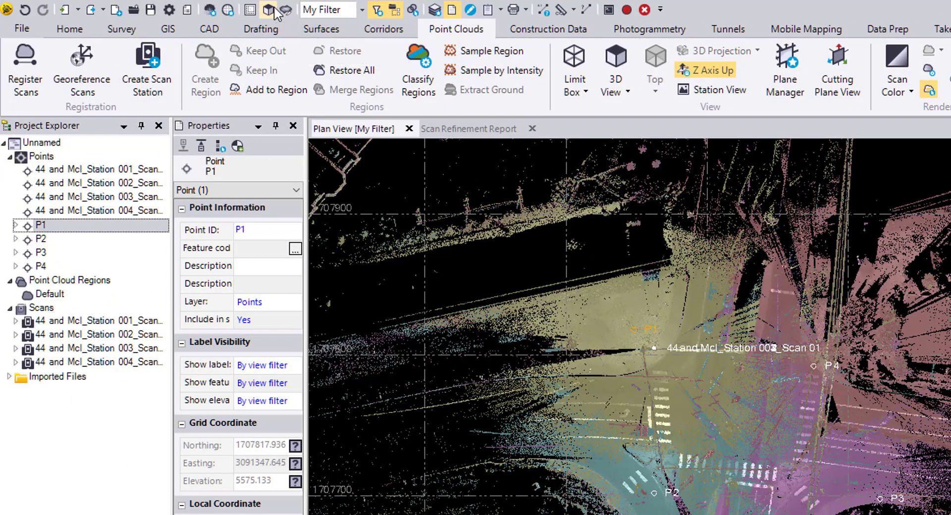
Step: Open a 3D view of the registered scans and orbit the cloud
{"action": "left_click", "coordinate": [266, 10]}
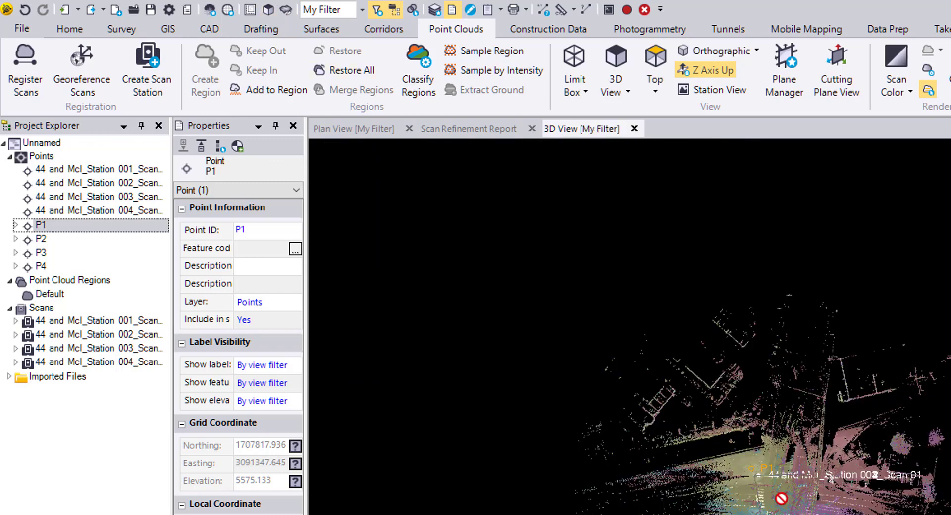
{"action": "mouse_move", "coordinate": [615, 69]}
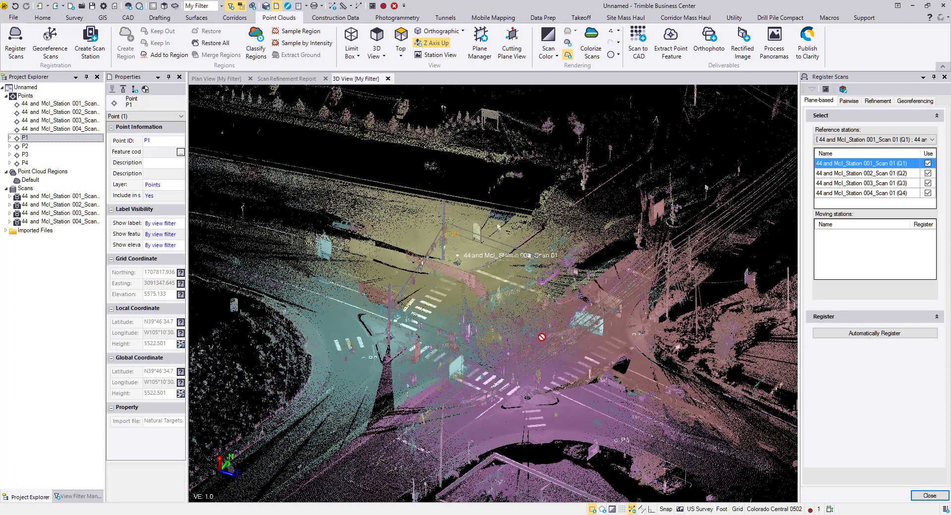
{"action": "left_click_drag", "start_coordinate": [542, 337], "coordinate": [539, 139]}
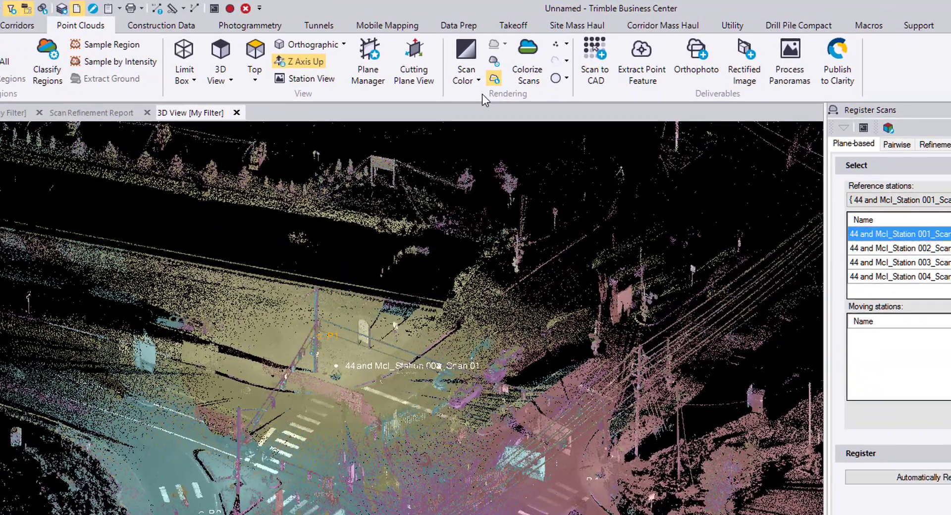
Step: Switch the point cloud colouring from Scan Color to True Color
{"action": "left_click", "coordinate": [454, 69]}
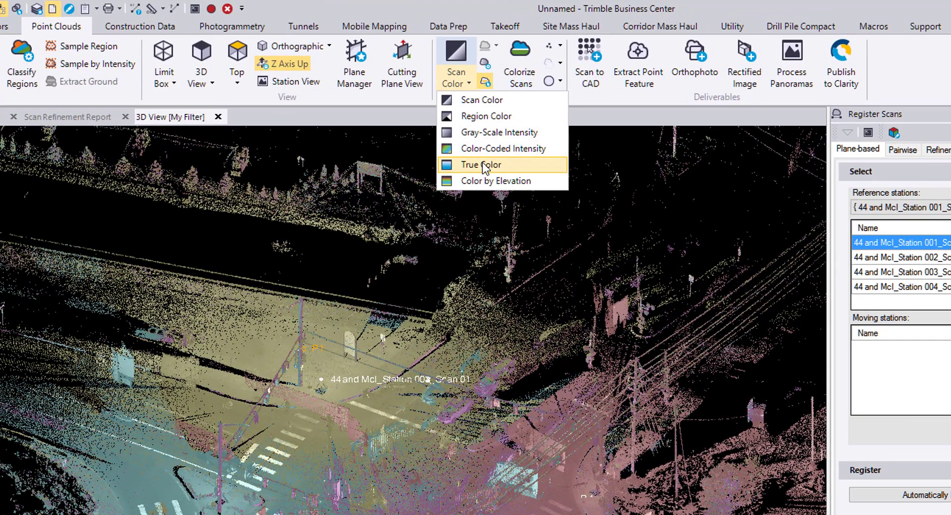
{"action": "left_click", "coordinate": [479, 164]}
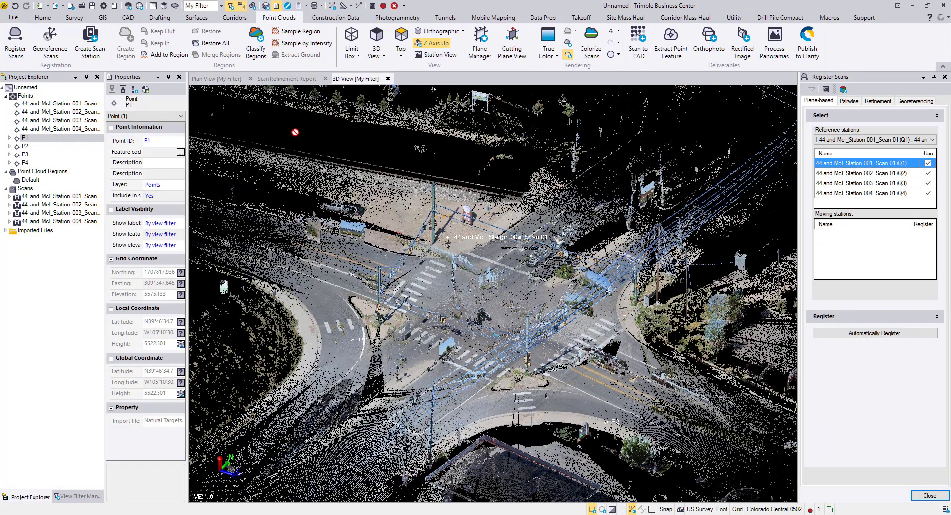
{"action": "mouse_move", "coordinate": [256, 43]}
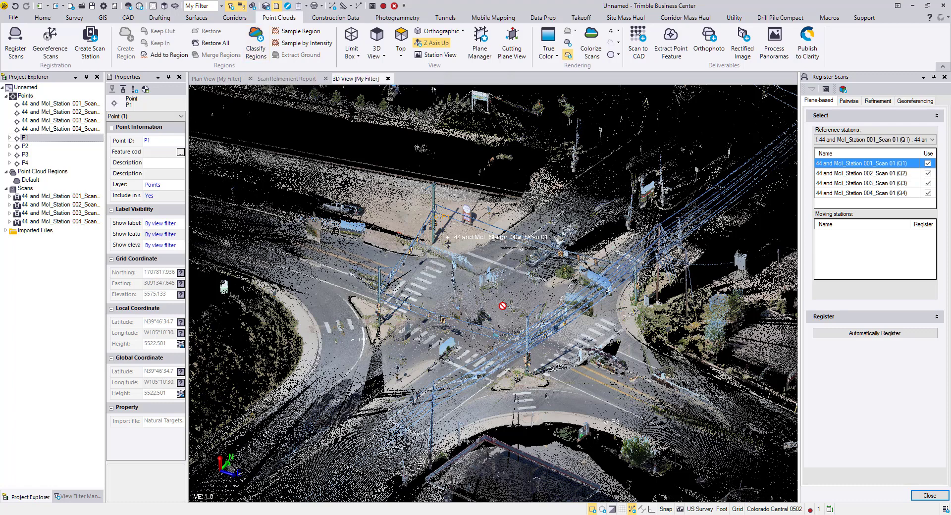
{"action": "mouse_move", "coordinate": [501, 306]}
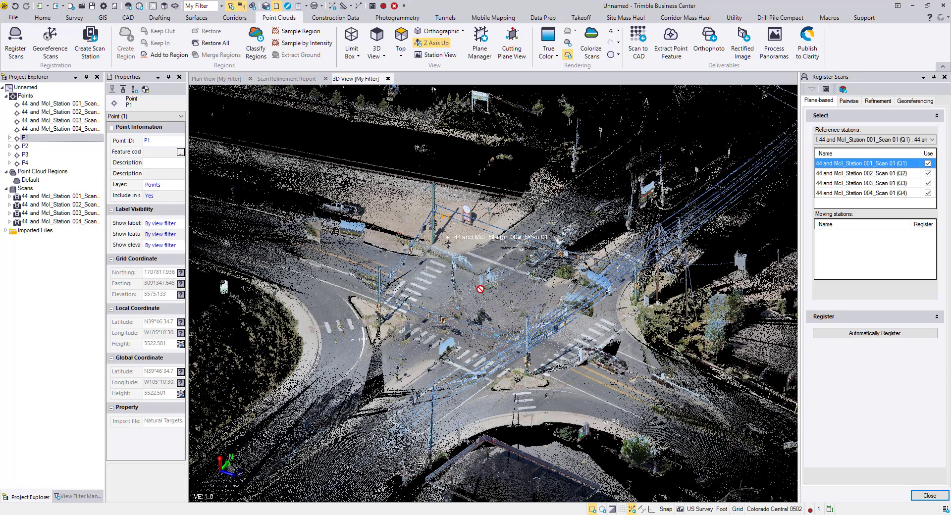
{"action": "mouse_move", "coordinate": [495, 314]}
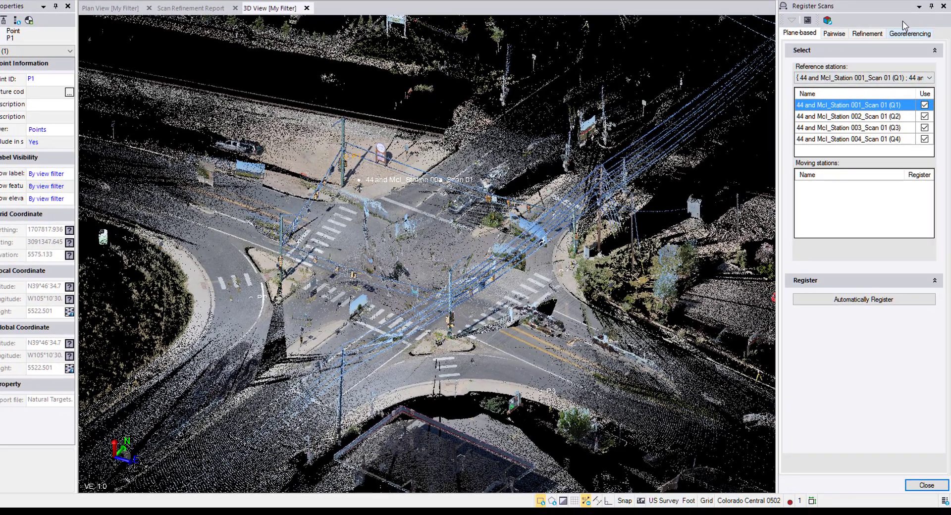
{"action": "mouse_move", "coordinate": [909, 34]}
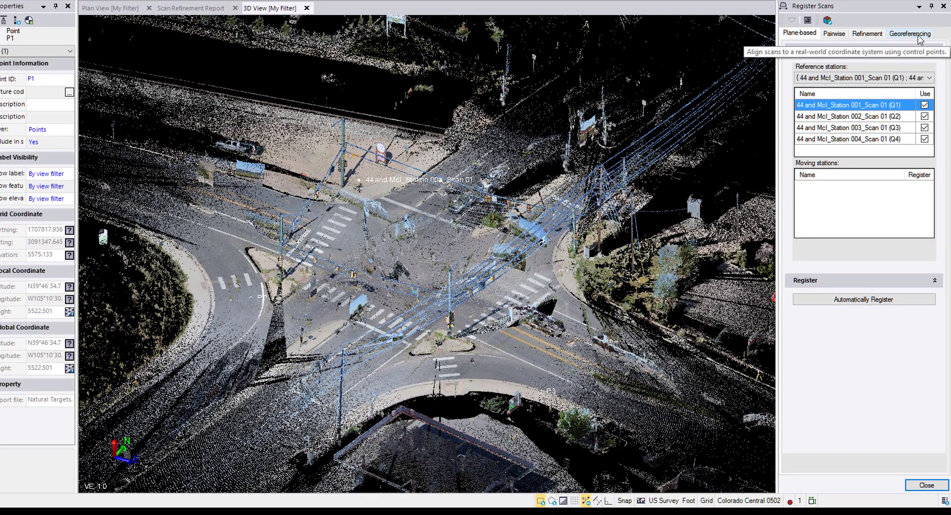
Step: On the Georeferencing tab, pair control point P1 with its location in the 3D cloud
{"action": "left_click", "coordinate": [910, 32]}
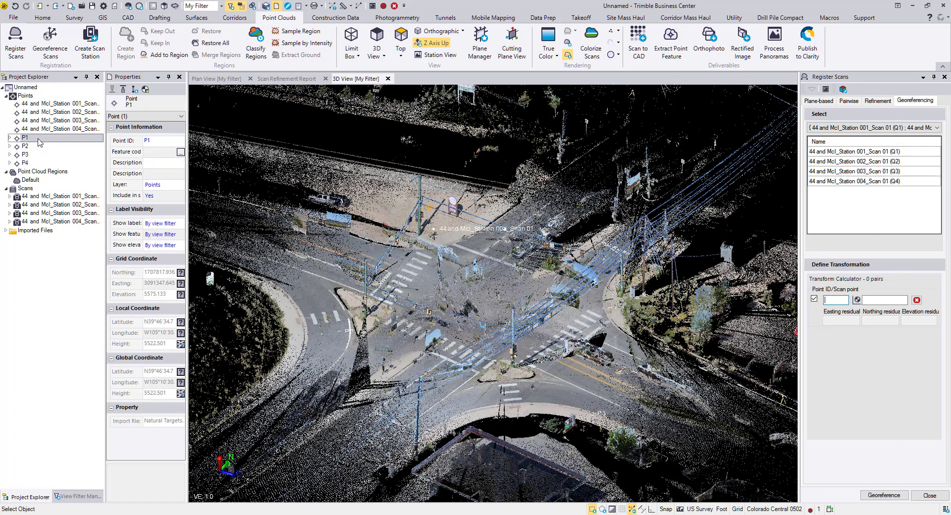
{"action": "left_click", "coordinate": [26, 137]}
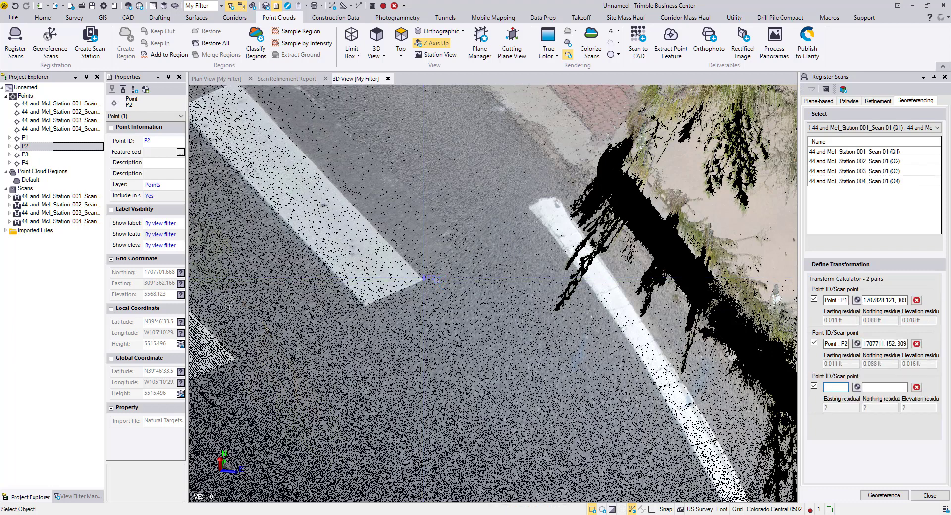
{"action": "left_click", "coordinate": [837, 387]}
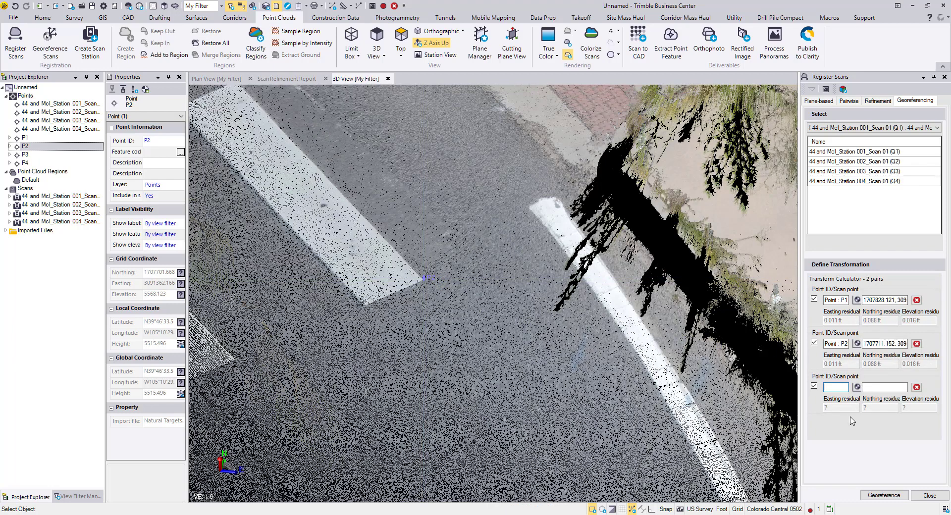
{"action": "left_click", "coordinate": [884, 496]}
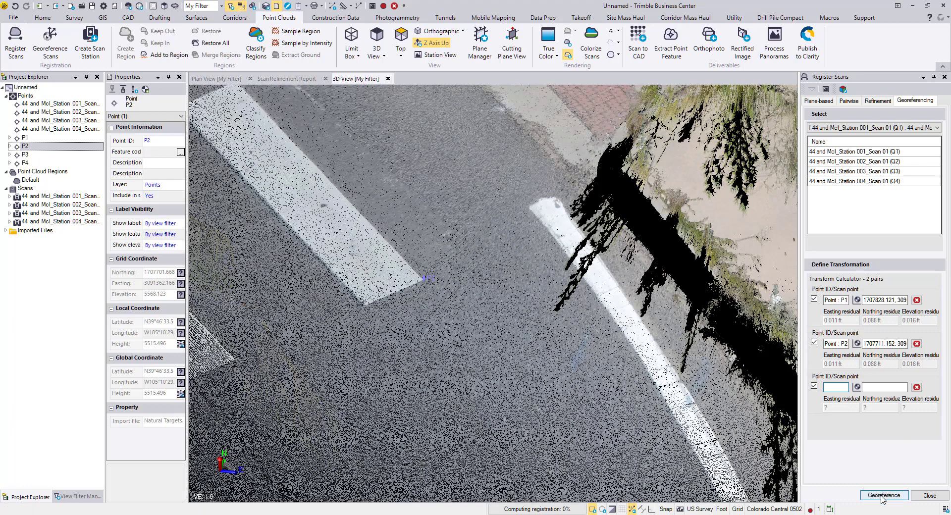
Step: Compute the georeference transformation from the entered control point pairs
{"action": "left_click", "coordinate": [884, 495]}
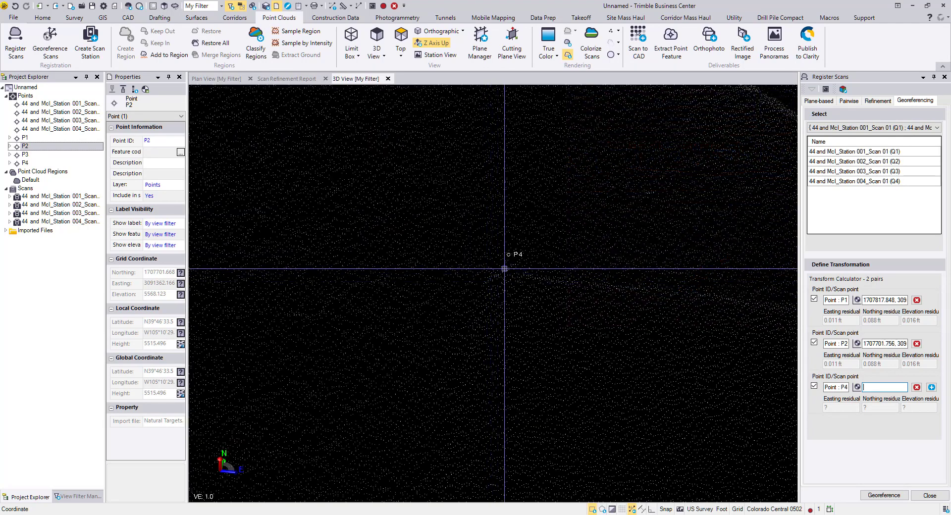
{"action": "mouse_move", "coordinate": [614, 36]}
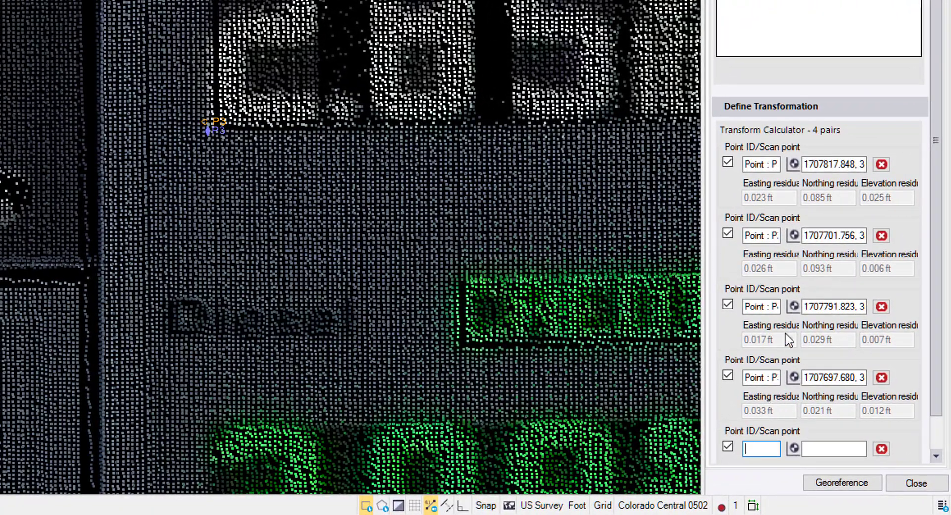
{"action": "mouse_move", "coordinate": [908, 214]}
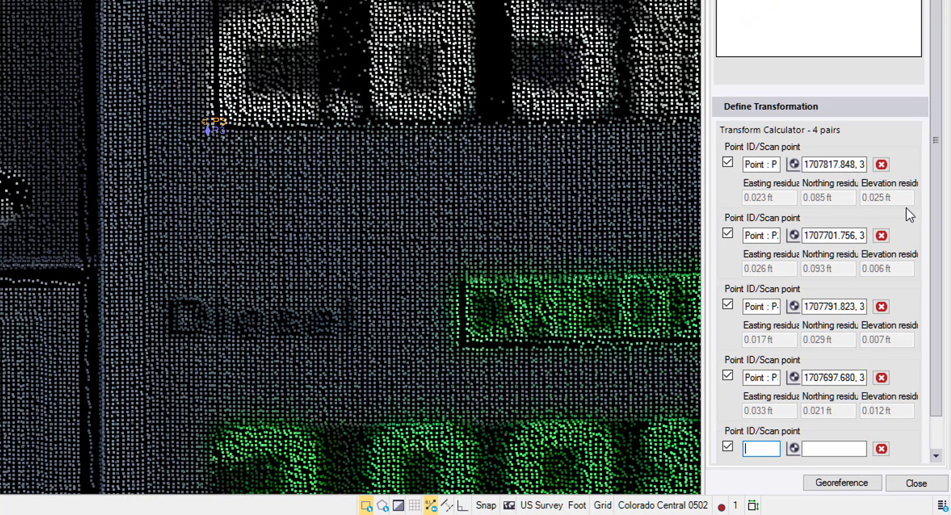
{"action": "mouse_move", "coordinate": [820, 204]}
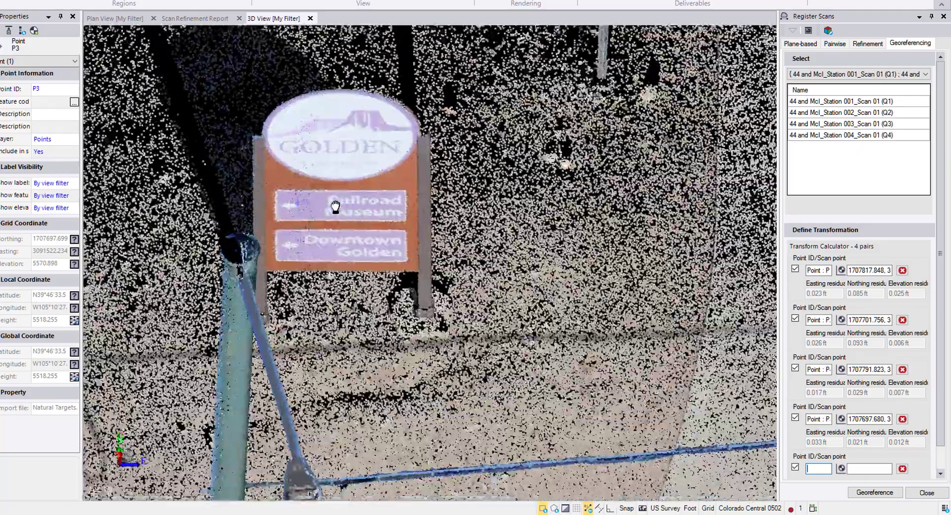
Step: Pan the 3D view across the scanned intersection toward the P2 target
{"action": "left_click_drag", "start_coordinate": [340, 206], "coordinate": [340, 255]}
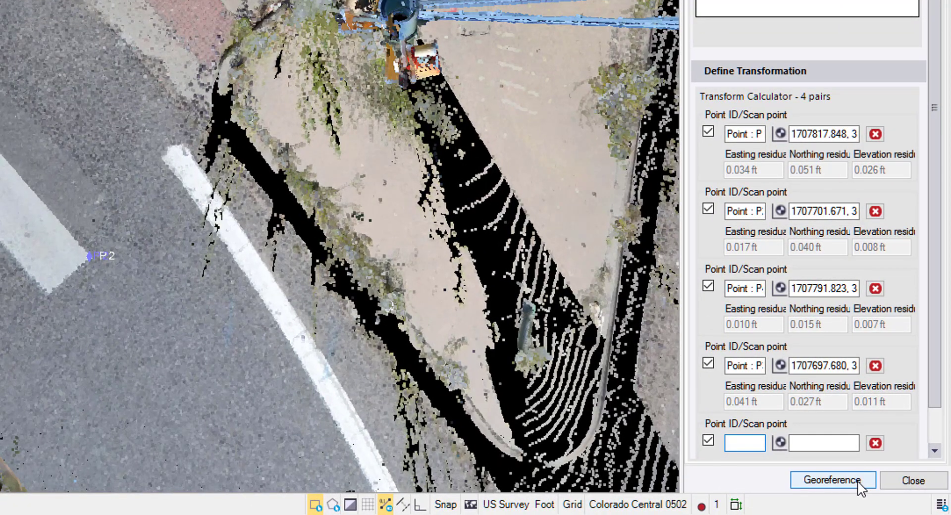
{"action": "left_click", "coordinate": [832, 480]}
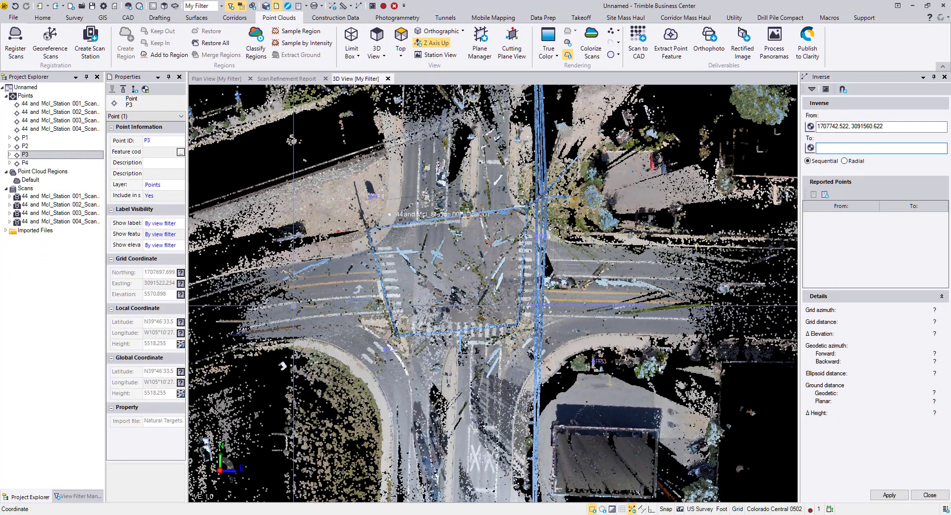
{"action": "mouse_move", "coordinate": [332, 311]}
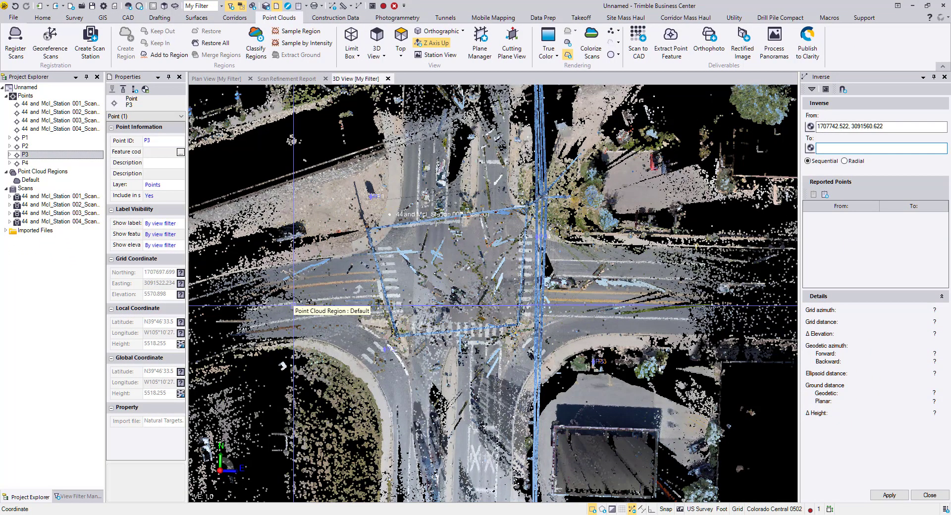
Step: Pick the inverse end point, reading 269.551 ft grid versus 269.620 ft ground distance
{"action": "left_click", "coordinate": [880, 147]}
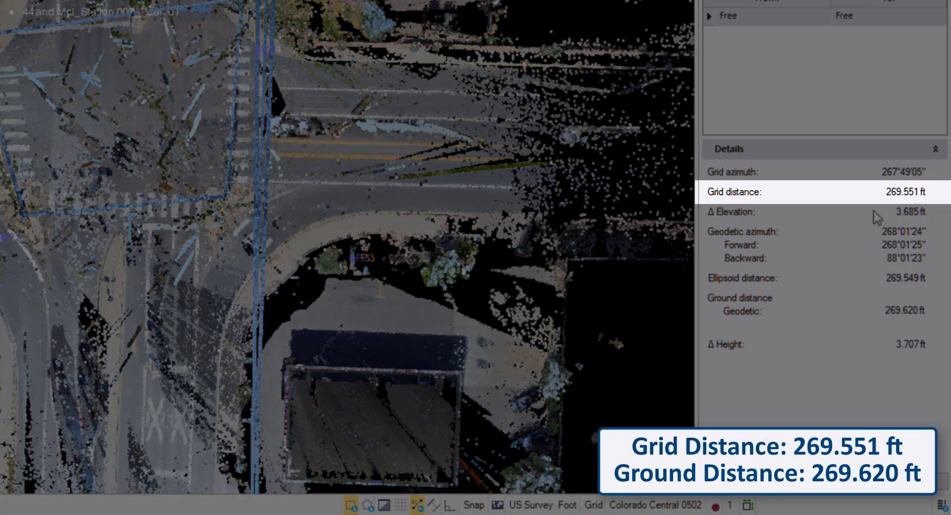
{"action": "mouse_move", "coordinate": [907, 202]}
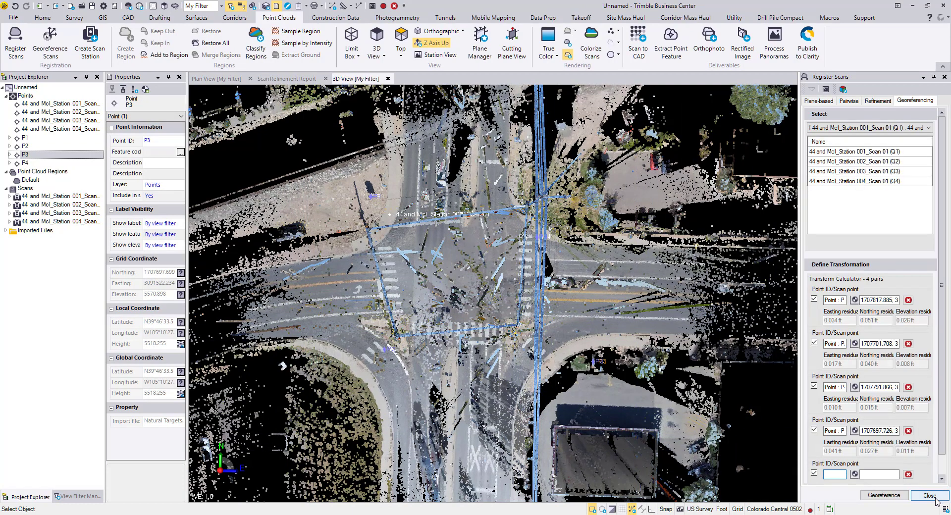
Step: Dismiss the scan georeferencing settings, leaving the georeferenced point cloud in view
{"action": "left_click", "coordinate": [927, 495]}
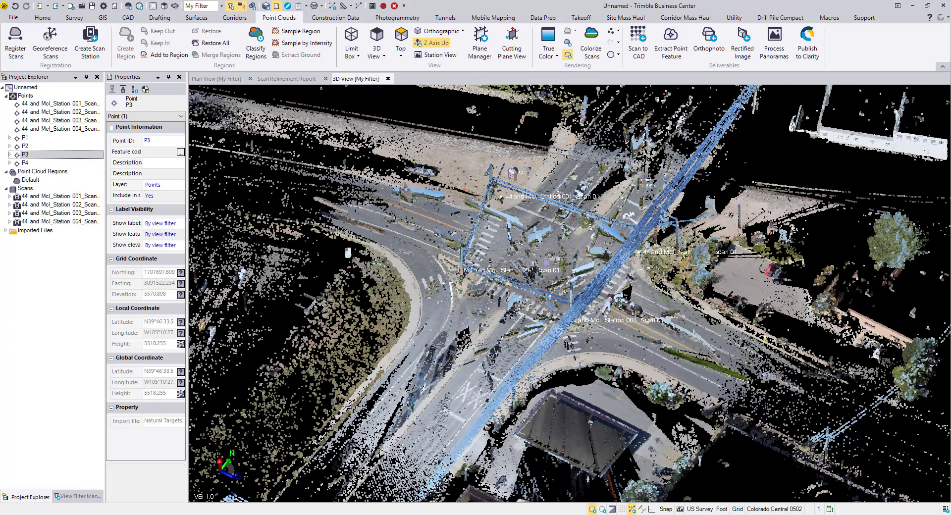
{"action": "mouse_move", "coordinate": [586, 266]}
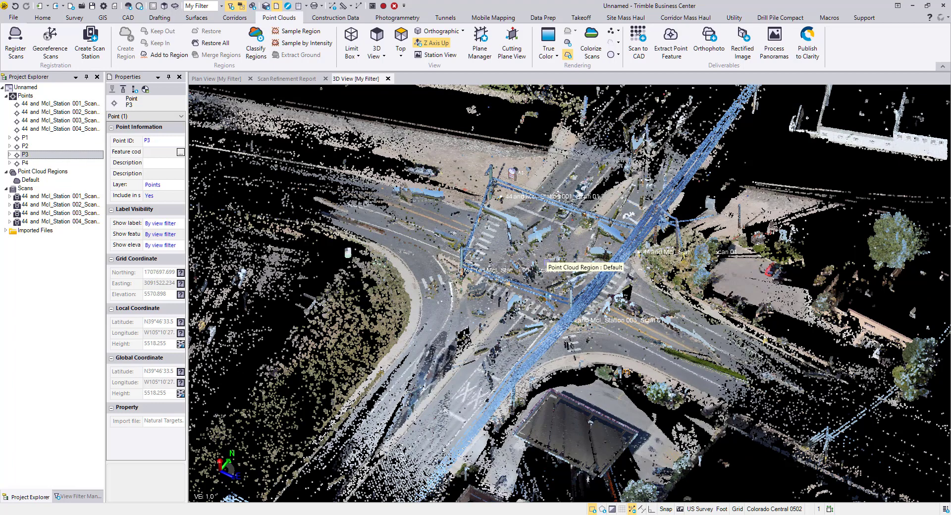